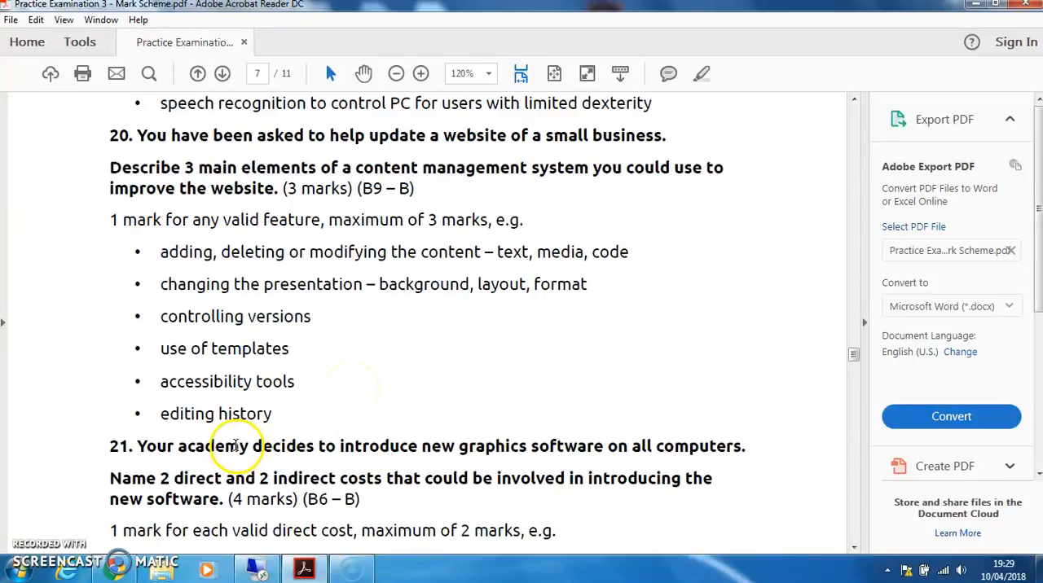
pyautogui.moveTo(479, 446)
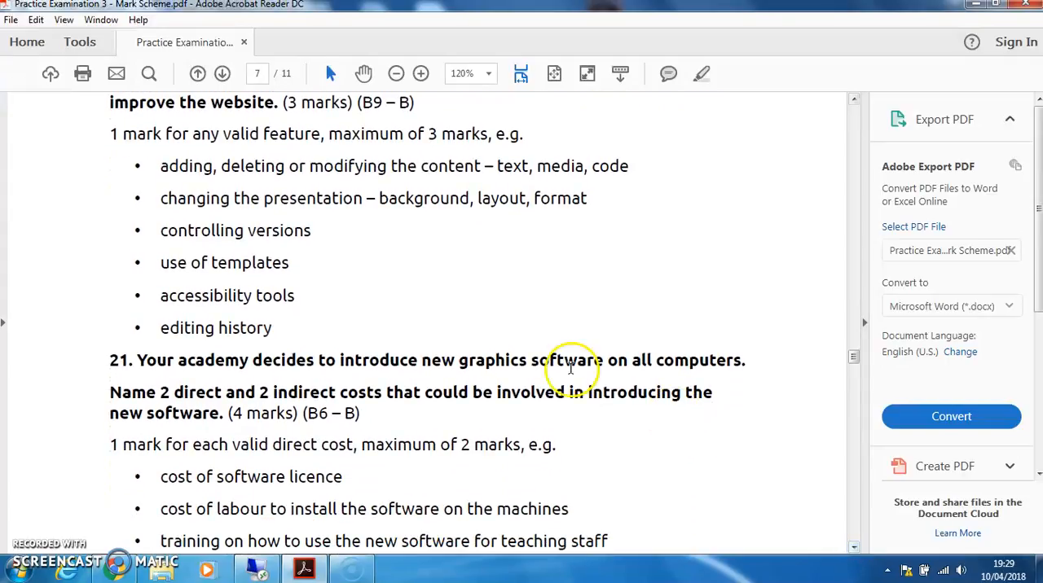
pyautogui.moveTo(231, 489)
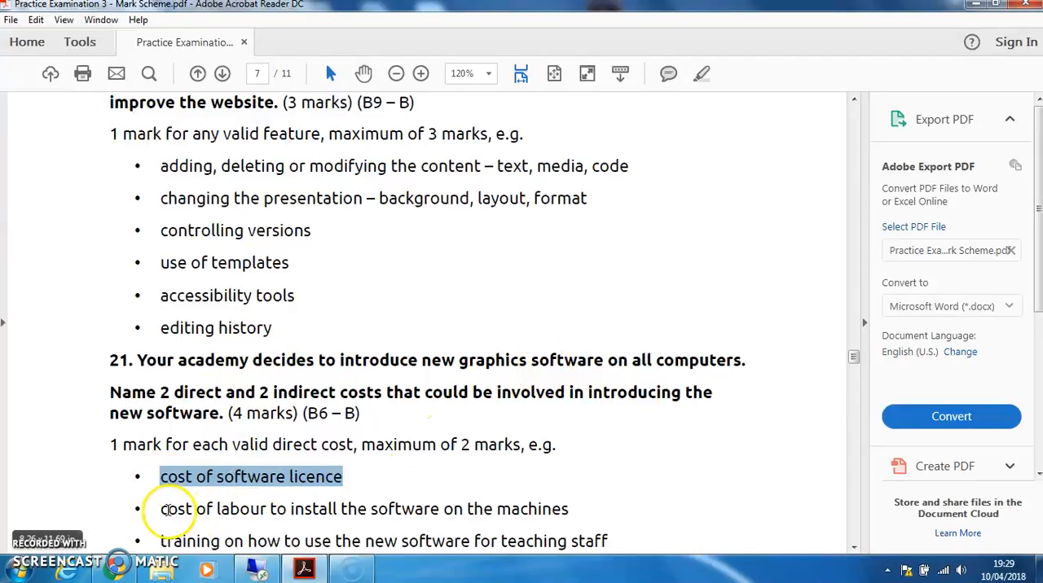
# Select question 21's labour installation cost answer and the word anti-virus, scrolling toward question 22.
pyautogui.moveTo(160, 508); pyautogui.dragTo(569, 508)
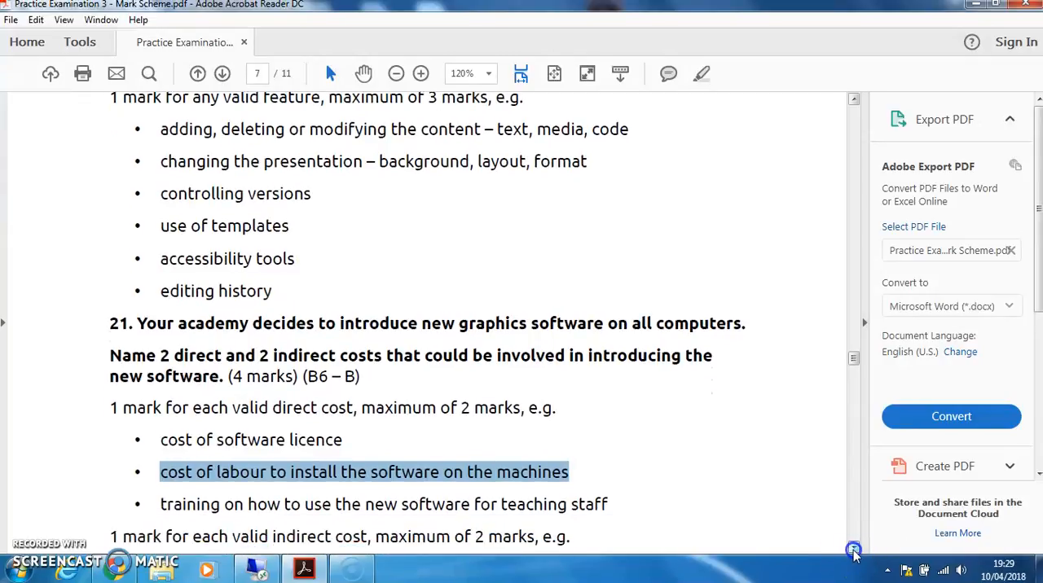
pyautogui.scroll(-3)
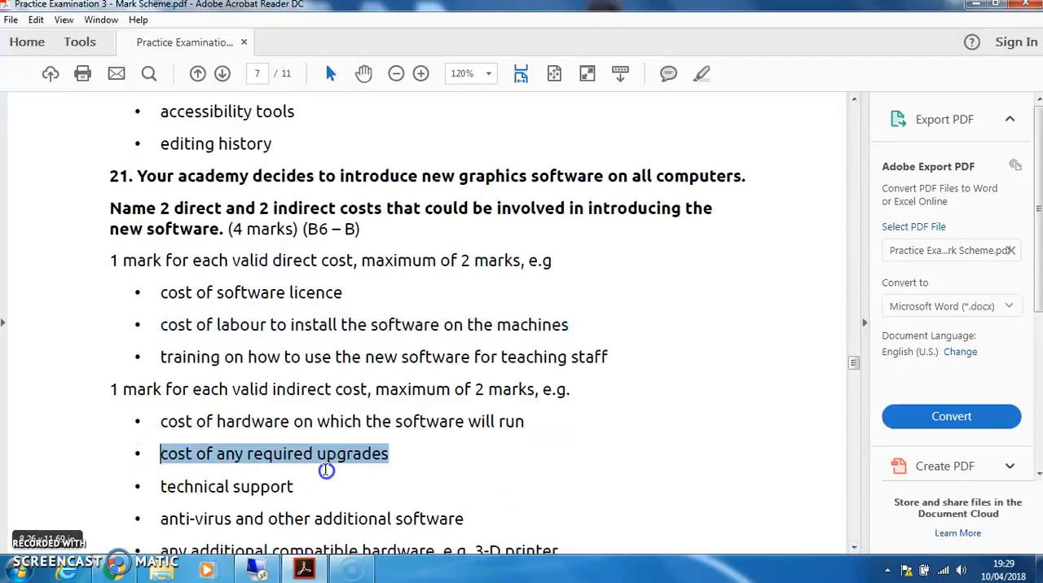
pyautogui.doubleClick(194, 486)
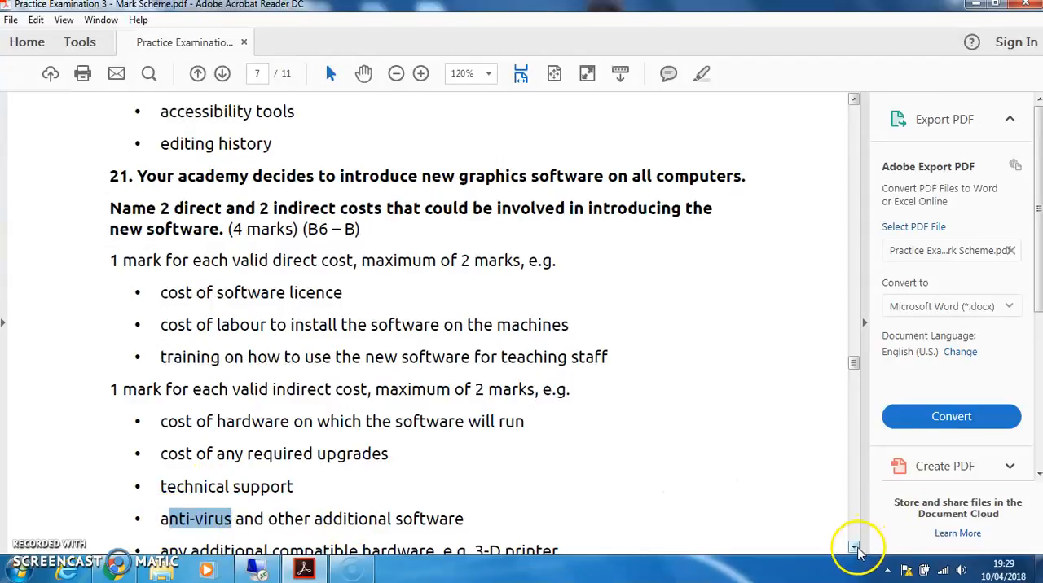
pyautogui.scroll(-3)
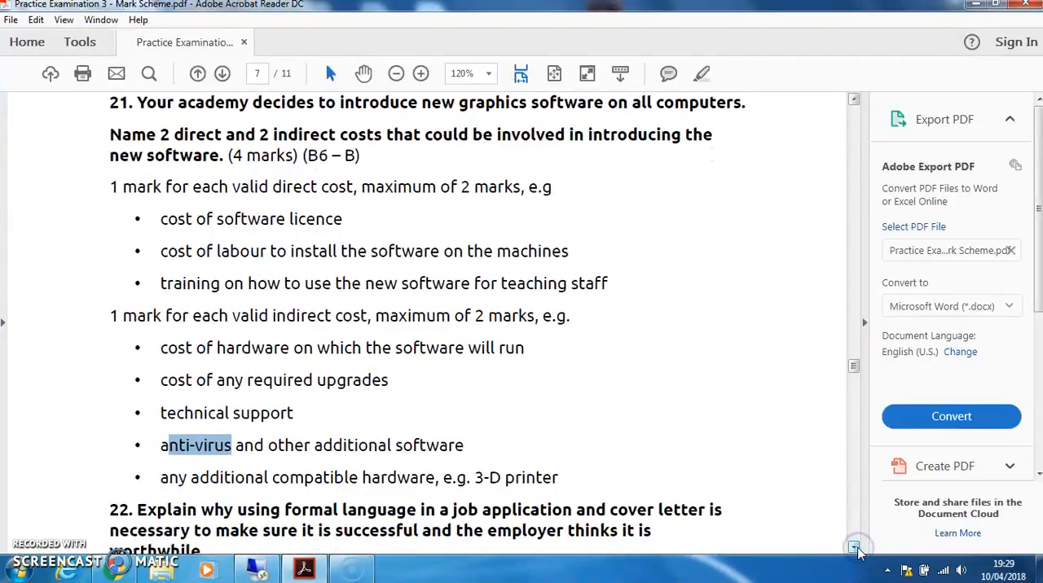
pyautogui.scroll(-3)
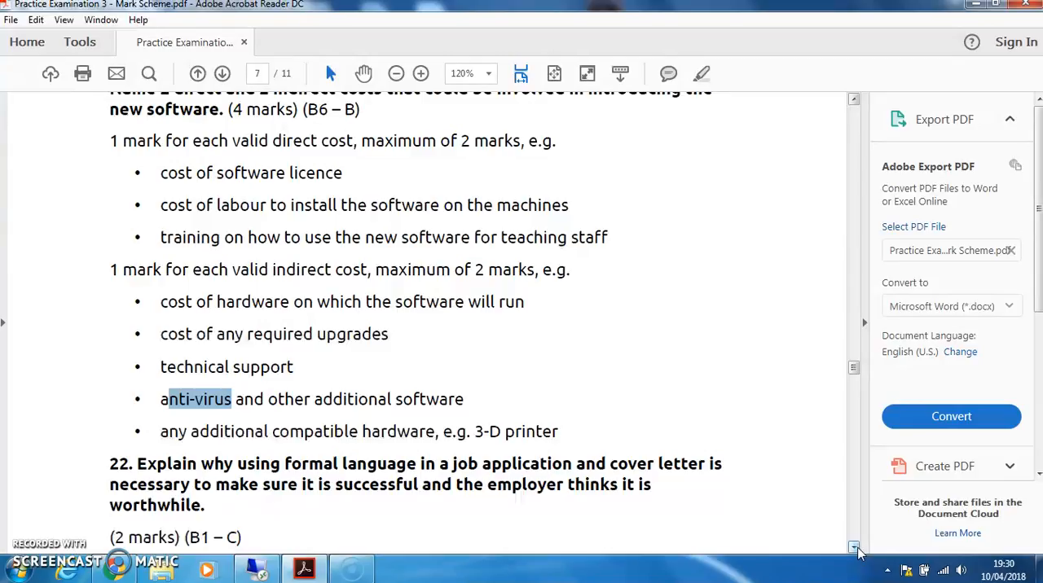
# Scroll down page 7 to the end of question 22's formal-language answers.
pyautogui.scroll(-3)
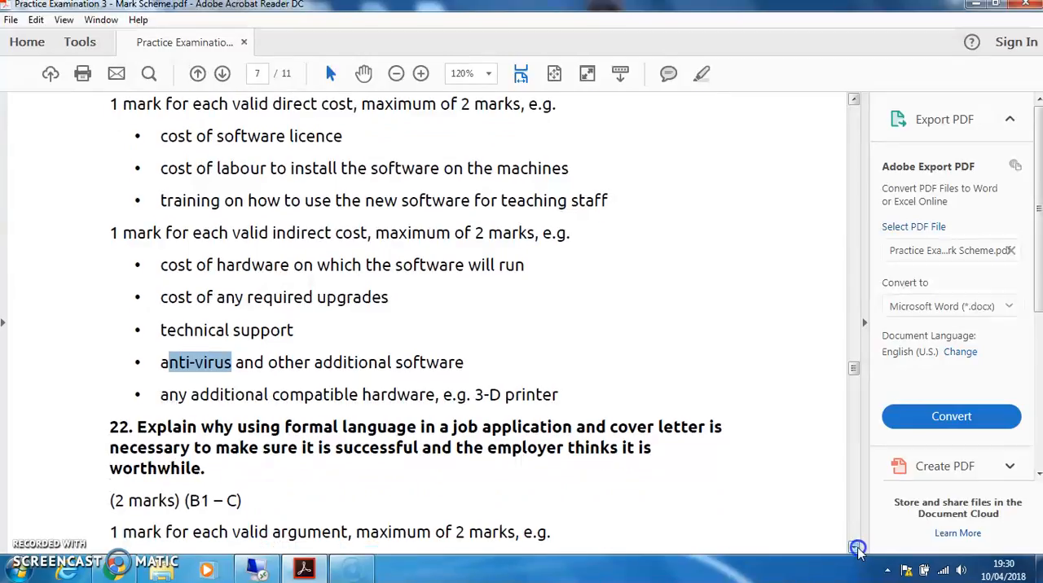
pyautogui.scroll(-3)
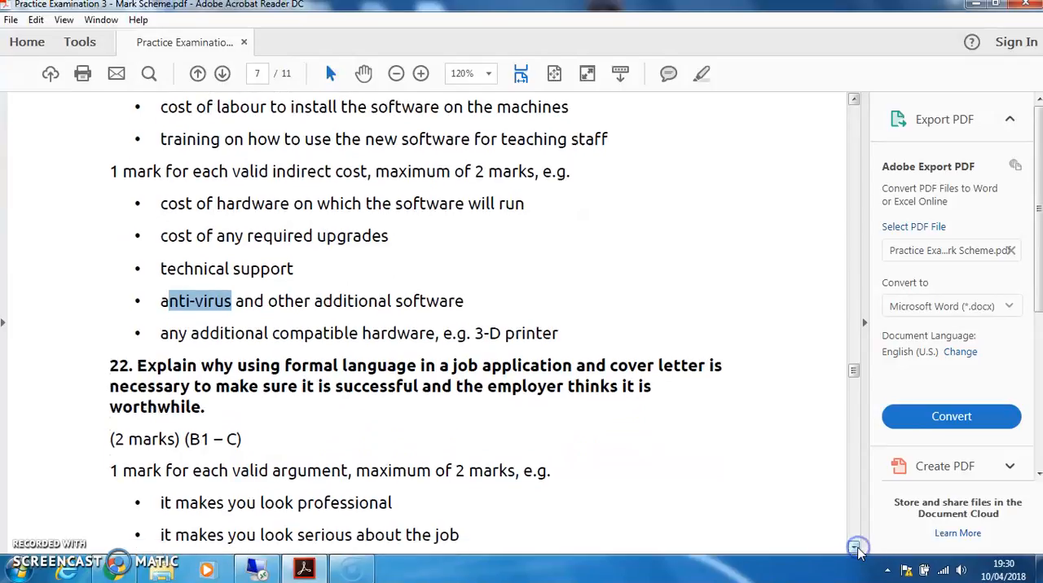
pyautogui.scroll(-3)
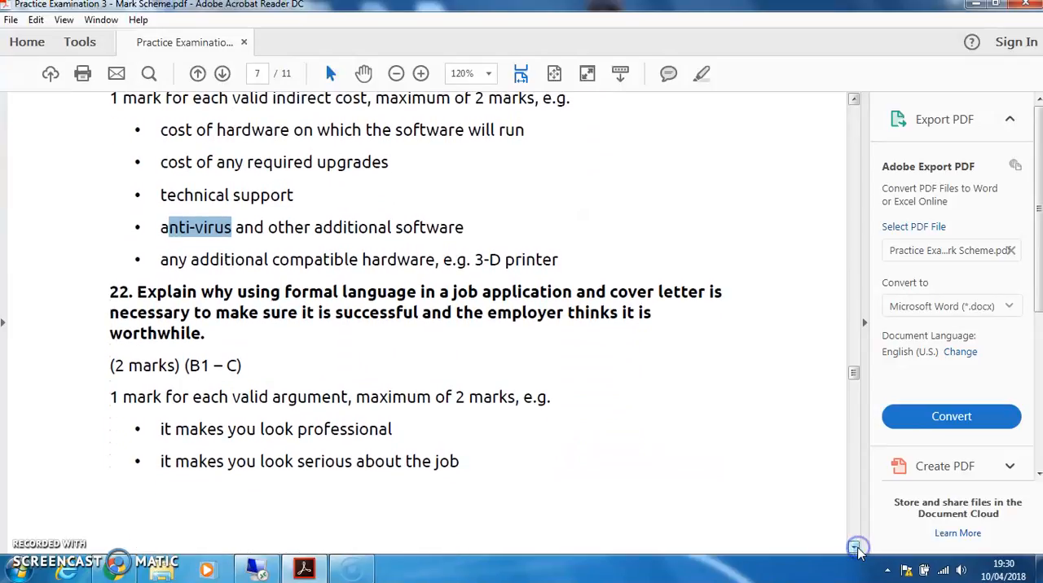
pyautogui.scroll(-3)
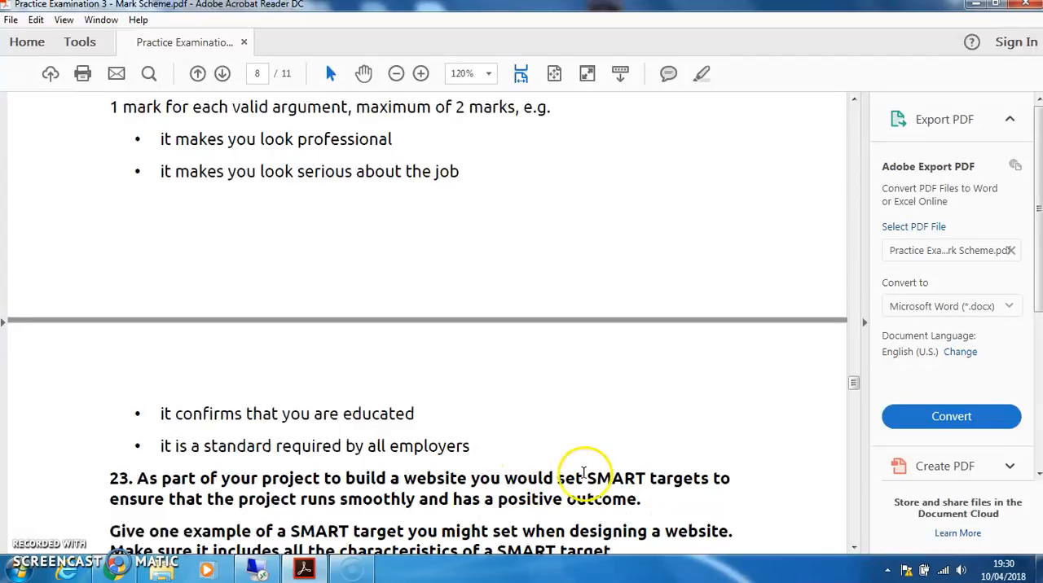
# Select the word SMART in question 23's mark scheme, scrolling on toward question 24.
pyautogui.doubleClick(615, 478)
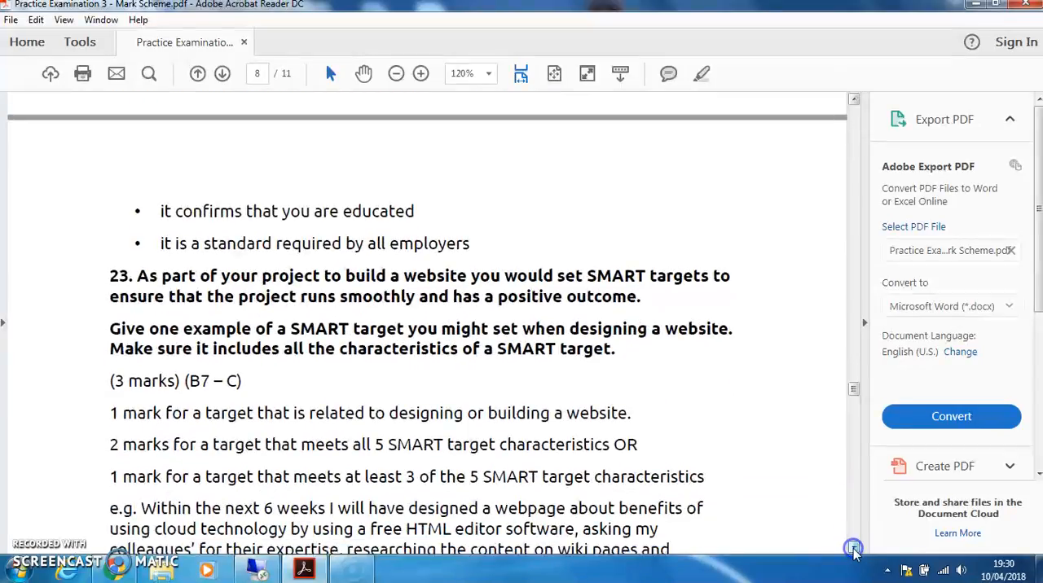
pyautogui.scroll(-3)
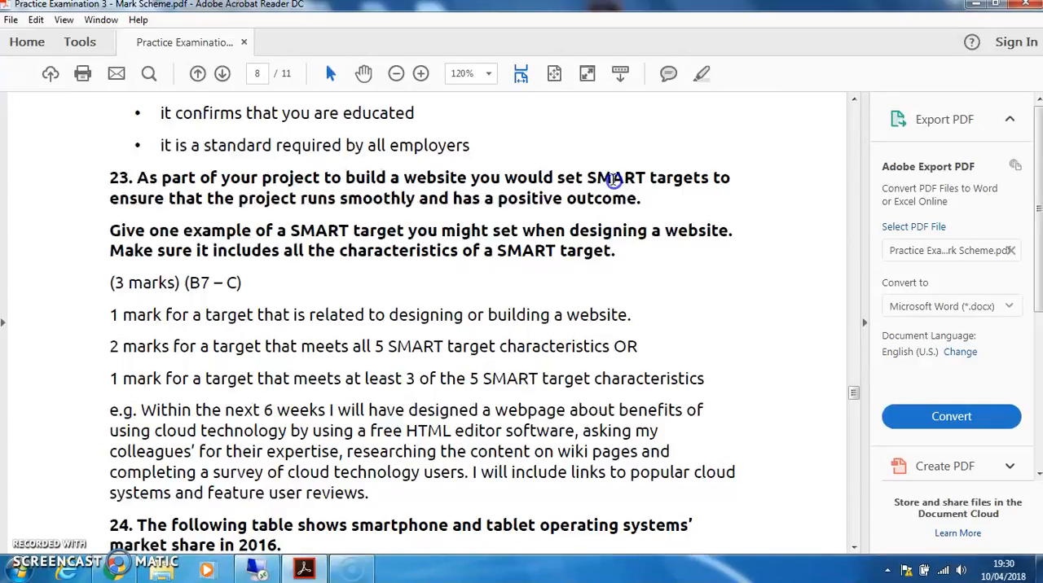
pyautogui.doubleClick(613, 178)
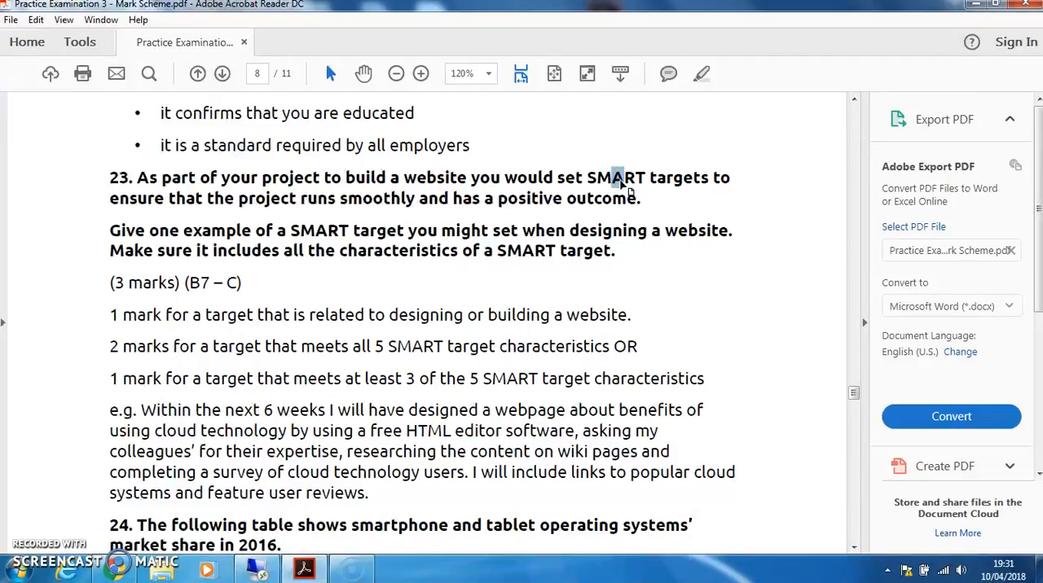
pyautogui.doubleClick(618, 177)
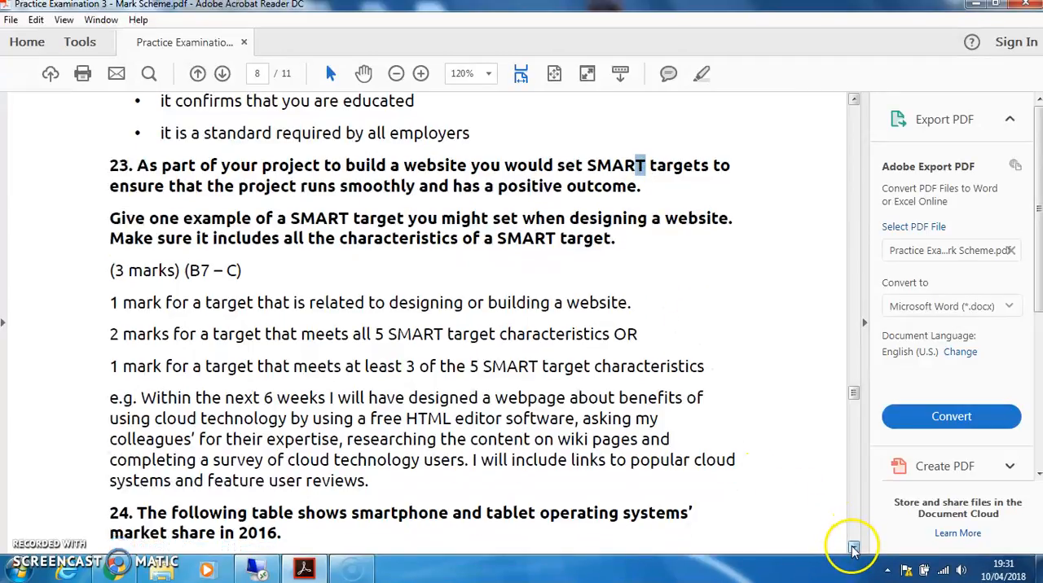
pyautogui.scroll(-3)
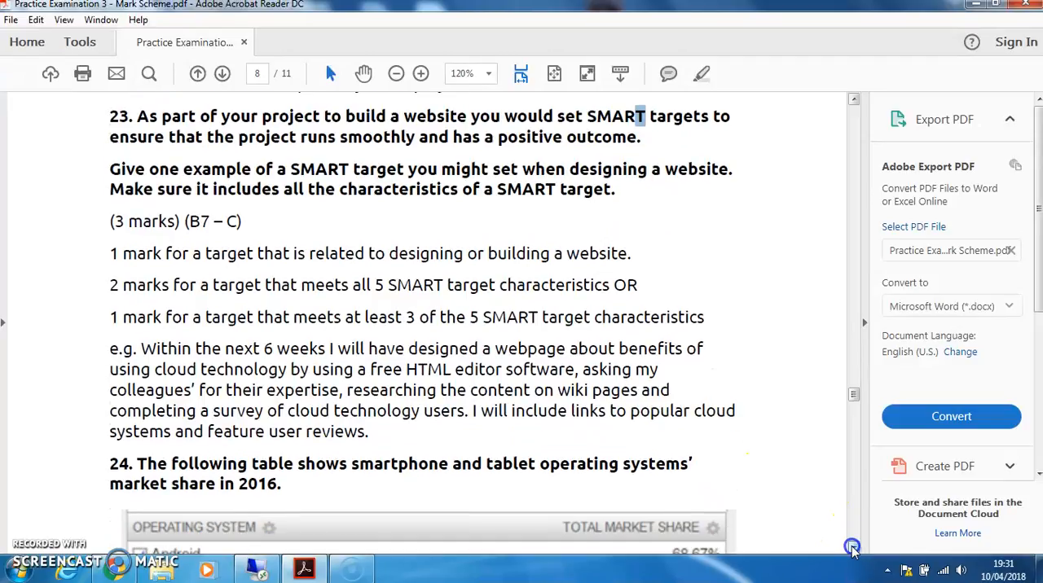
# Scroll past question 24's market-share table to its prompt and page 9 guidance.
pyautogui.scroll(-3)
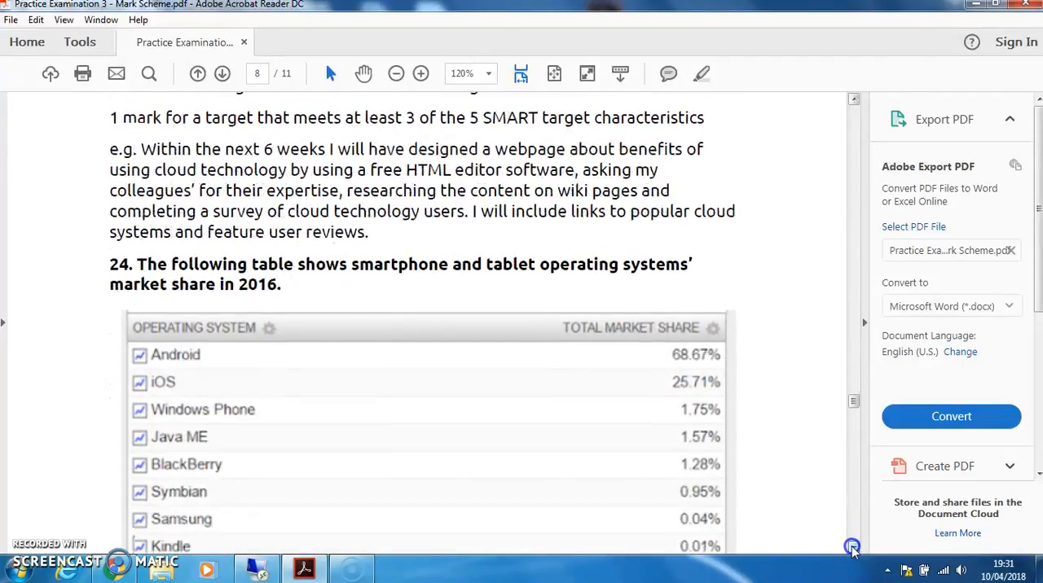
pyautogui.scroll(-3)
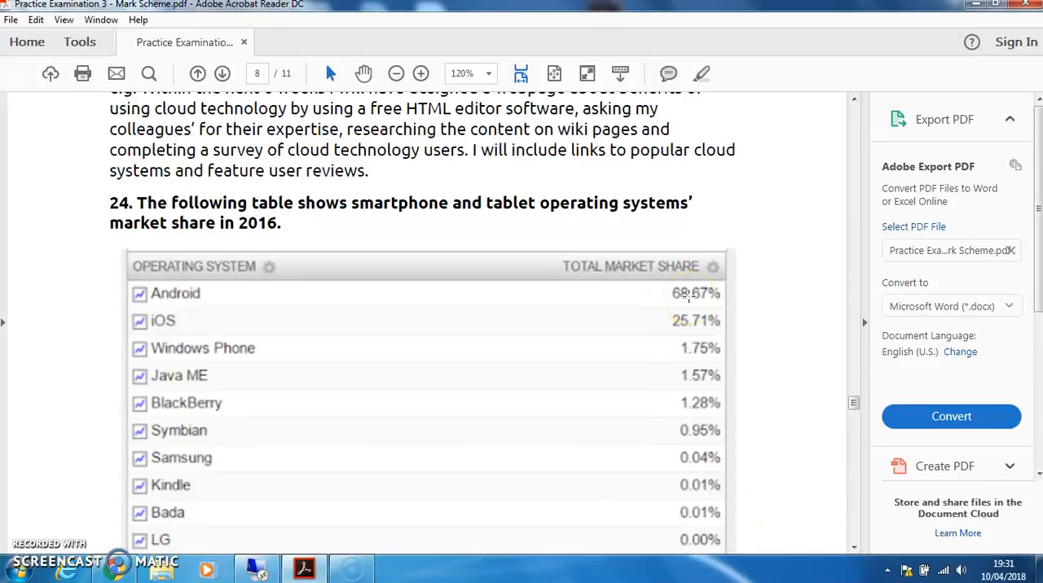
pyautogui.moveTo(794, 418)
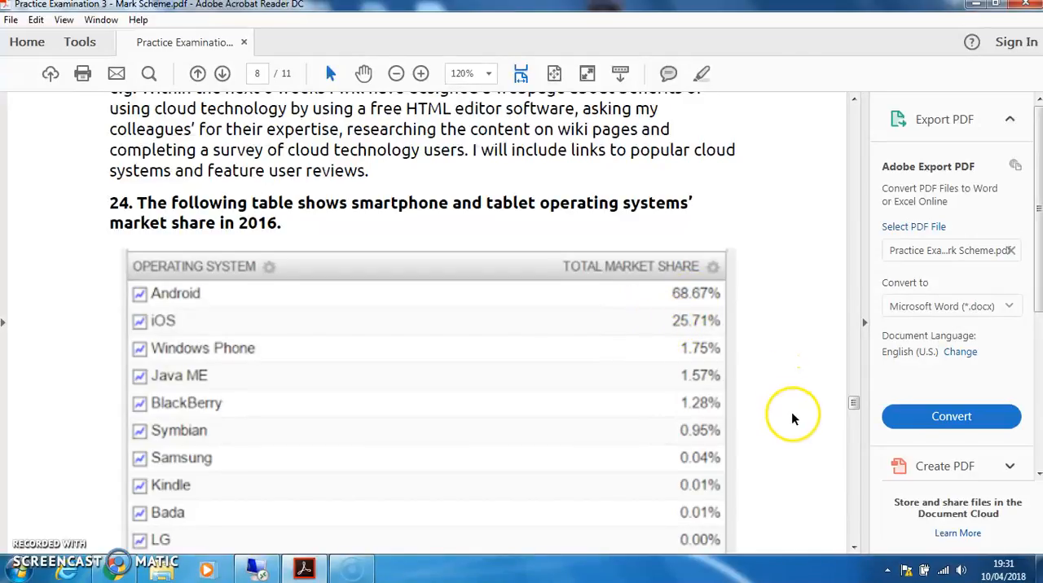
pyautogui.moveTo(721, 444)
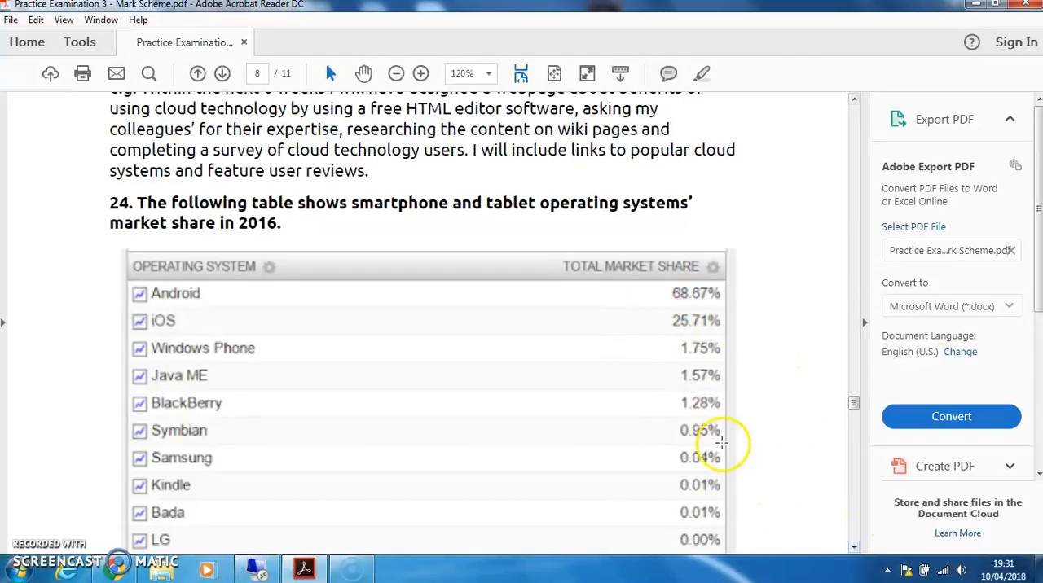
pyautogui.scroll(-3)
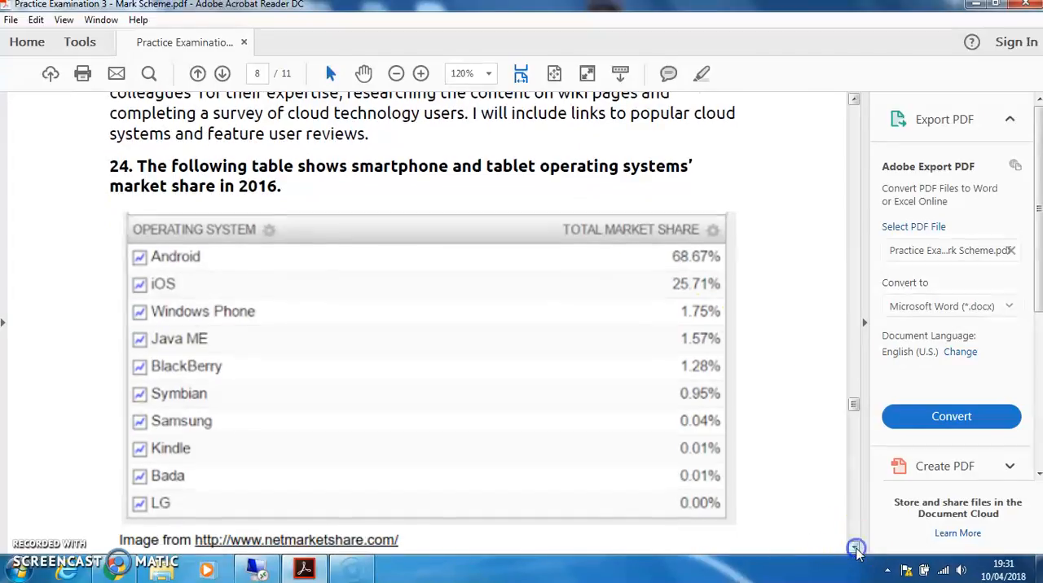
pyautogui.scroll(-3)
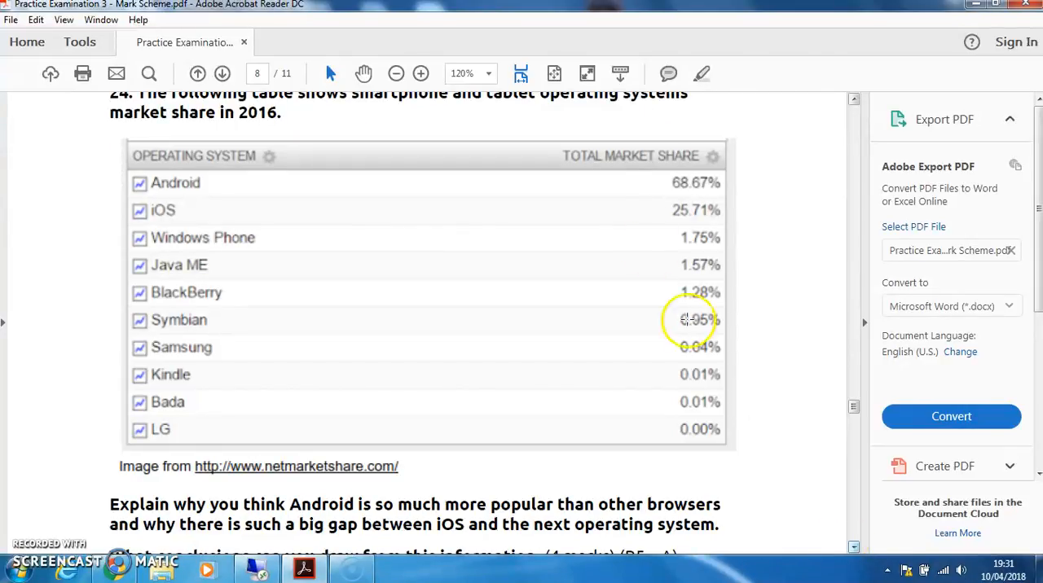
pyautogui.moveTo(863, 561)
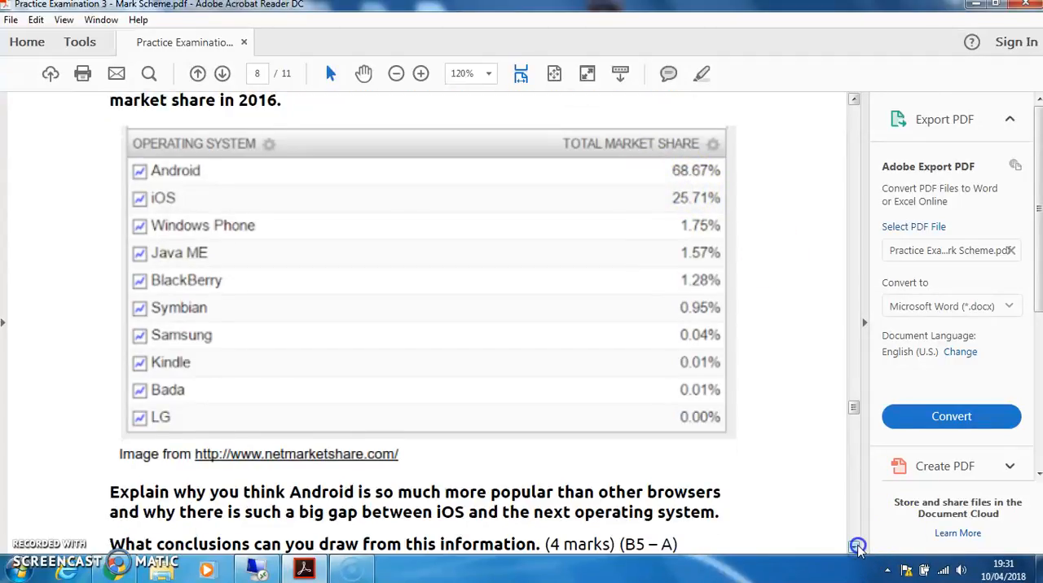
pyautogui.scroll(-3)
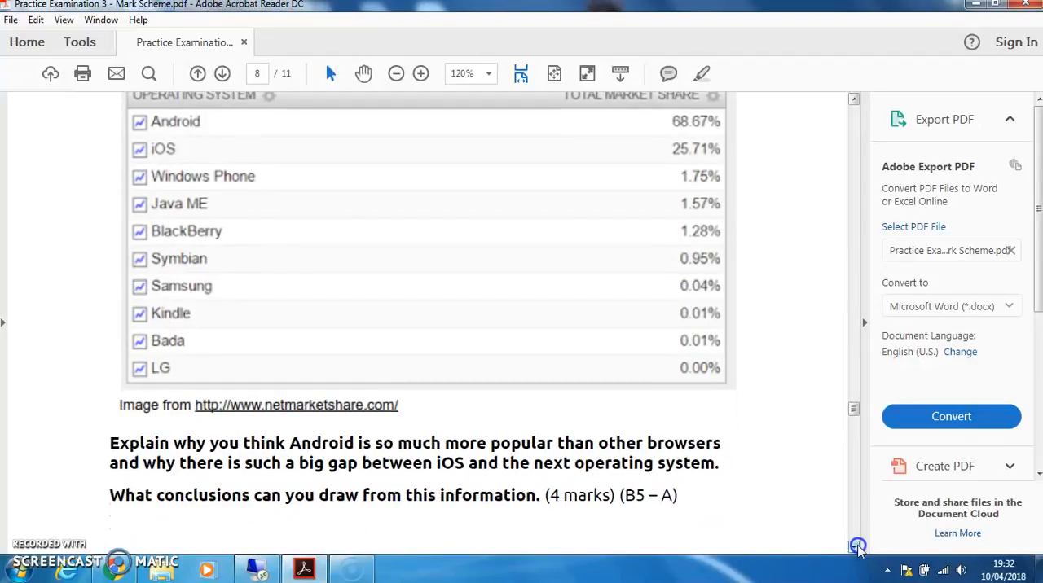
pyautogui.scroll(-3)
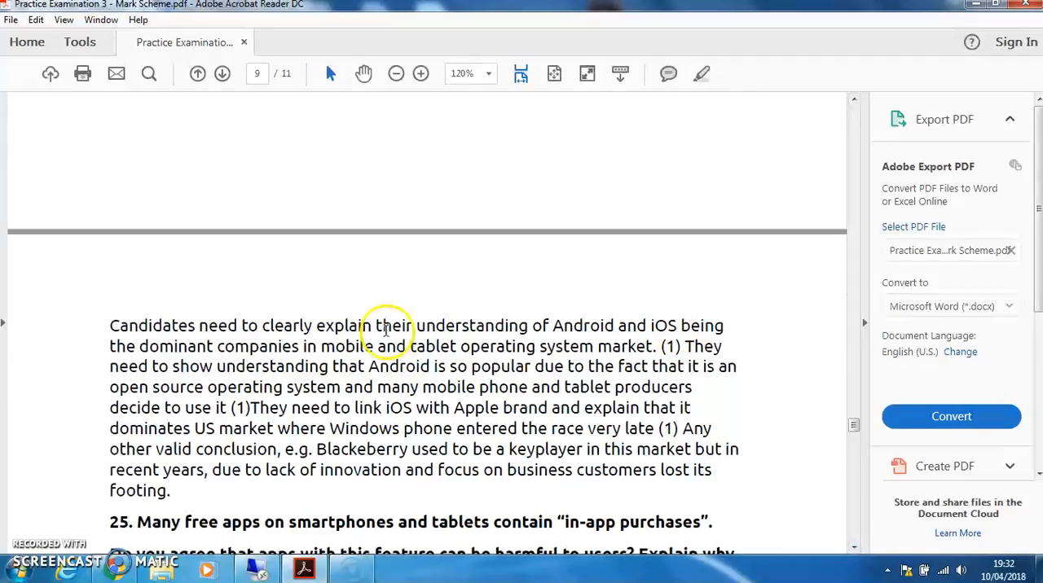
pyautogui.moveTo(501, 347)
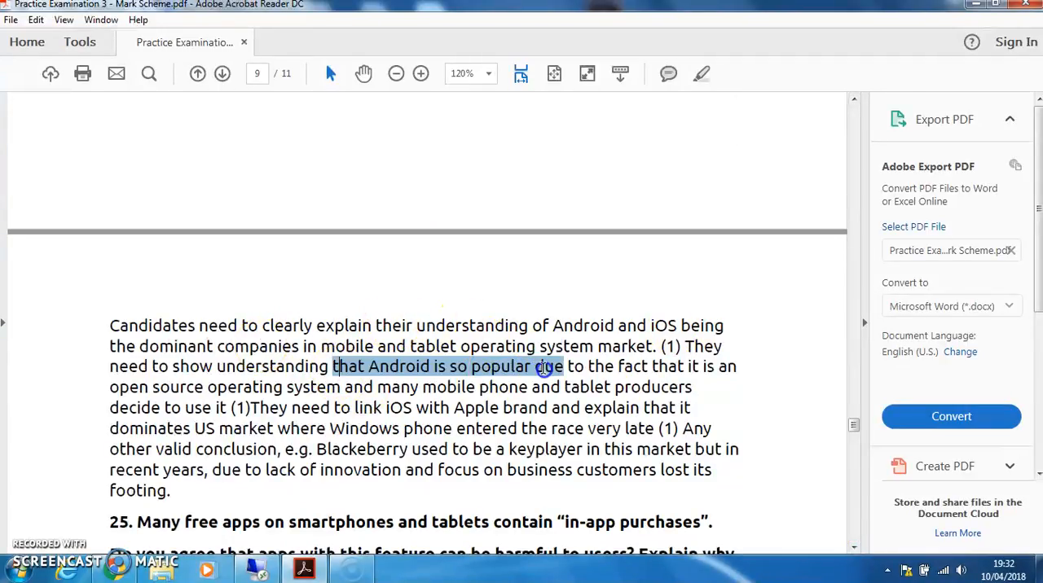
# Select key phrases in question 24's guidance, including 'many mobile producers' and 'business customers'.
pyautogui.moveTo(542, 366); pyautogui.dragTo(440, 387)
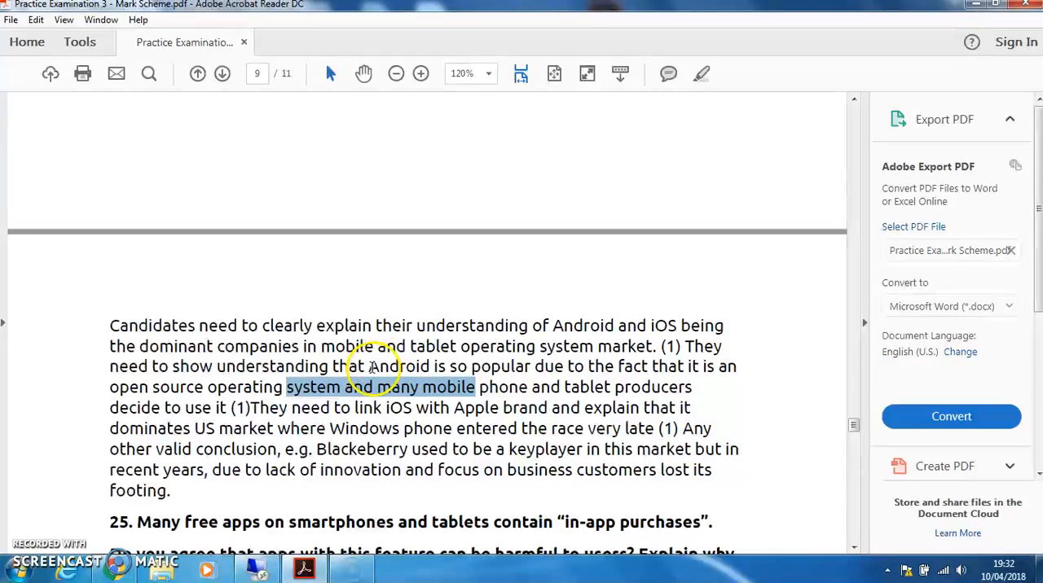
pyautogui.moveTo(673, 321)
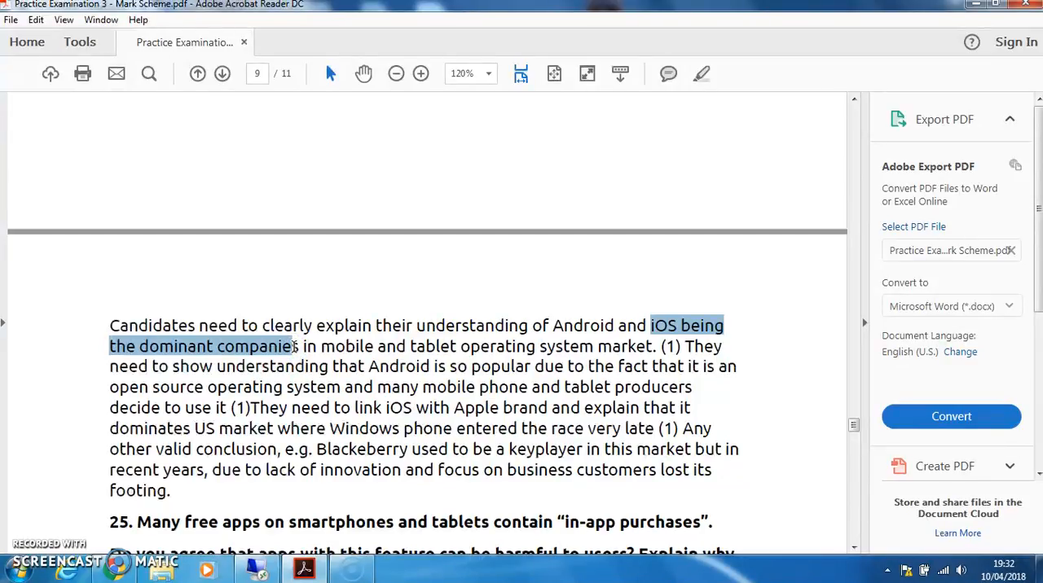
pyautogui.click(368, 349)
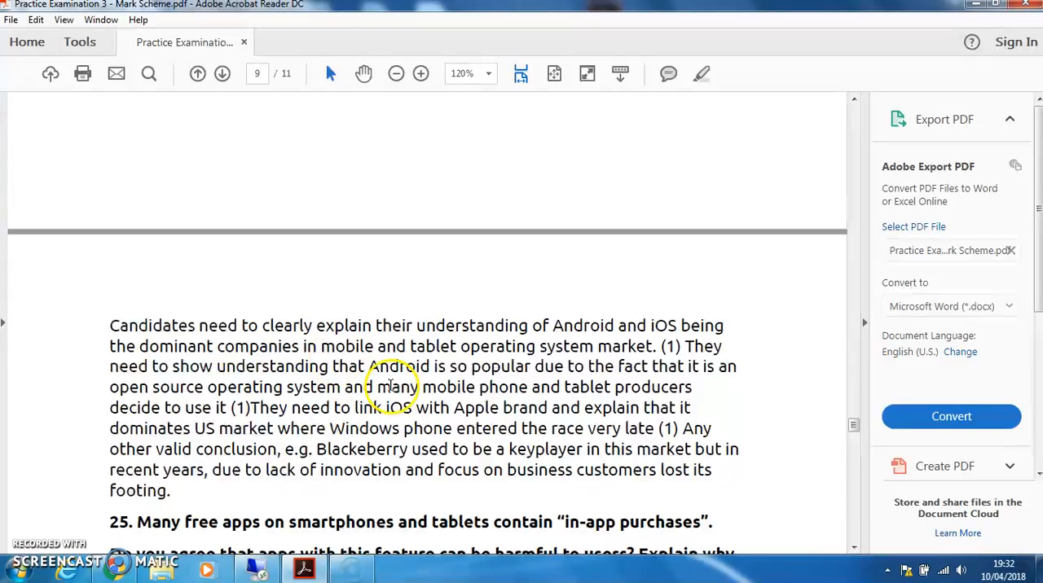
pyautogui.moveTo(416, 408); pyautogui.dragTo(566, 407)
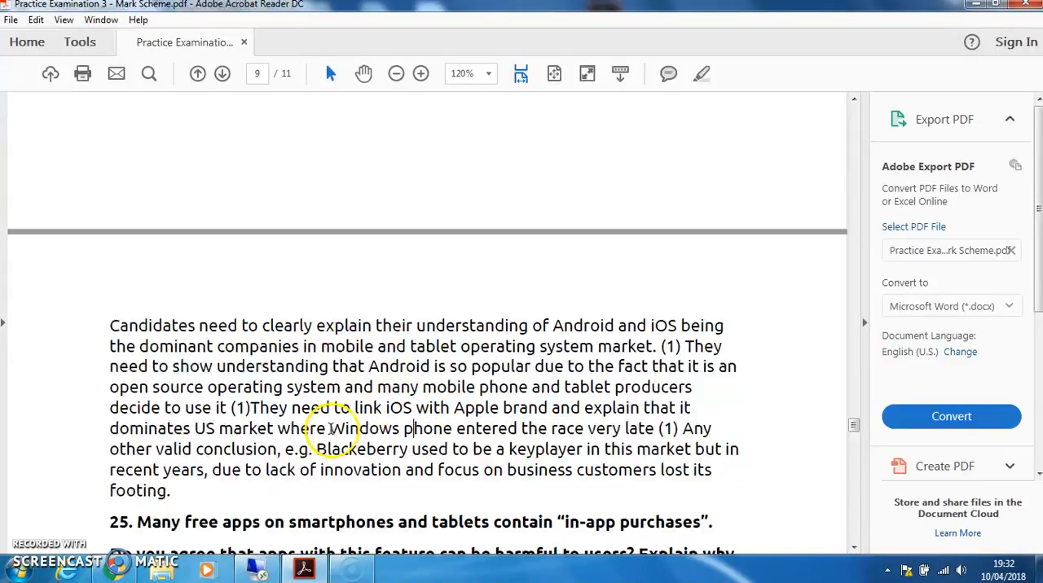
pyautogui.doubleClick(365, 429)
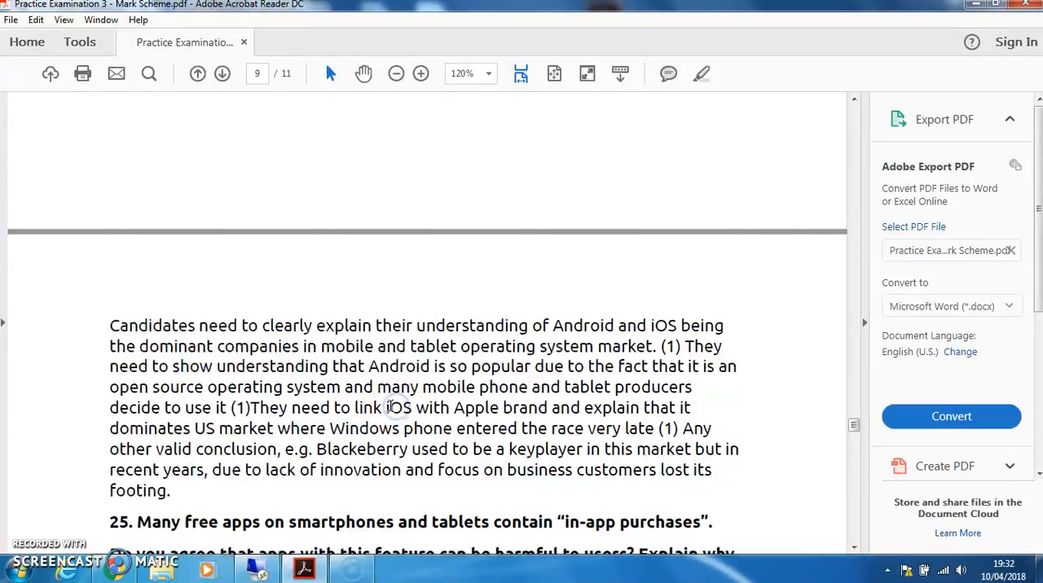
pyautogui.doubleClick(400, 408)
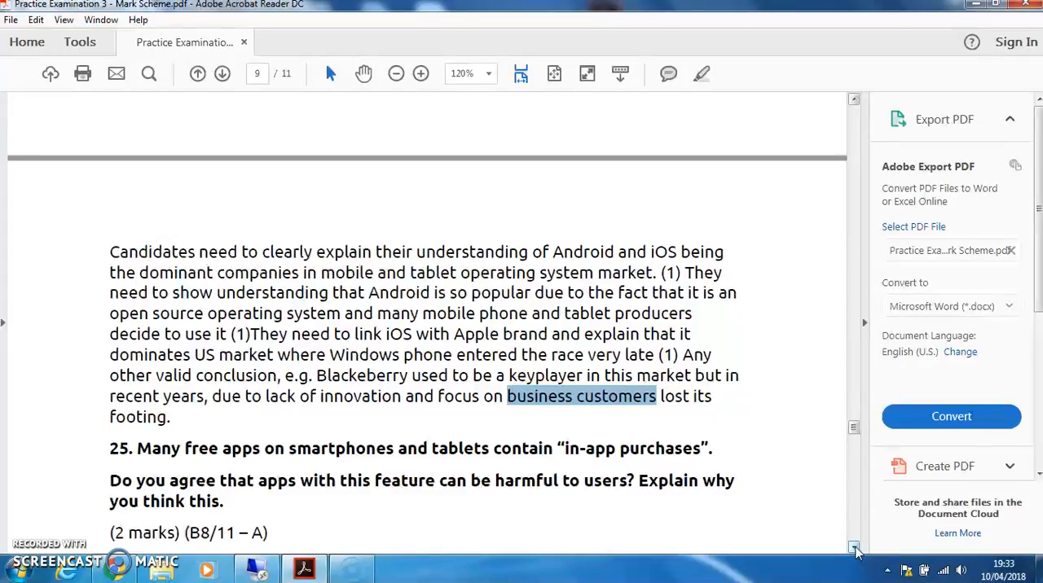
# Deselect 'pay for special items' and select question 25's two harmful-use example paragraphs.
pyautogui.scroll(-3)
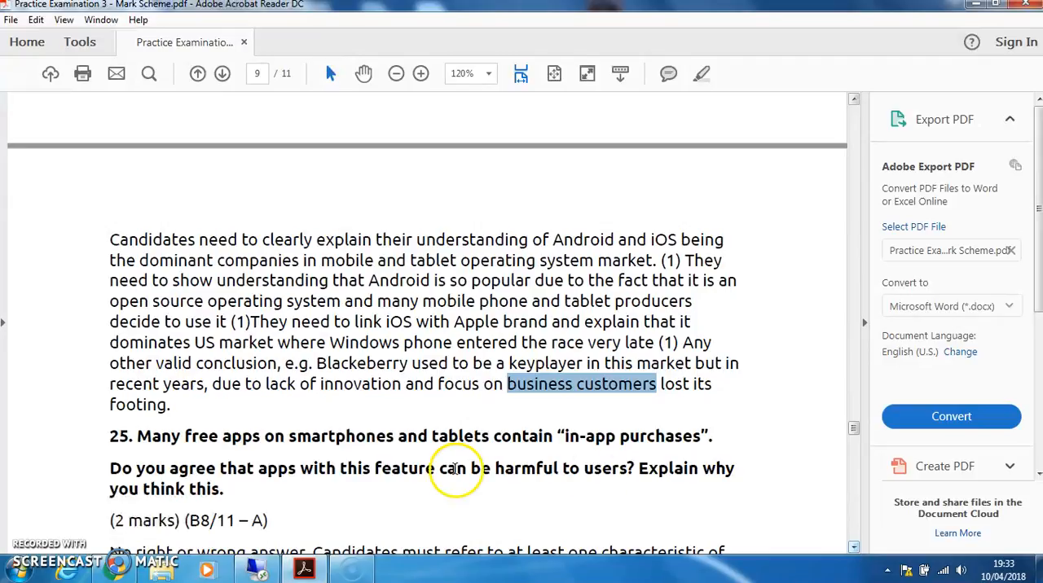
pyautogui.moveTo(489, 471)
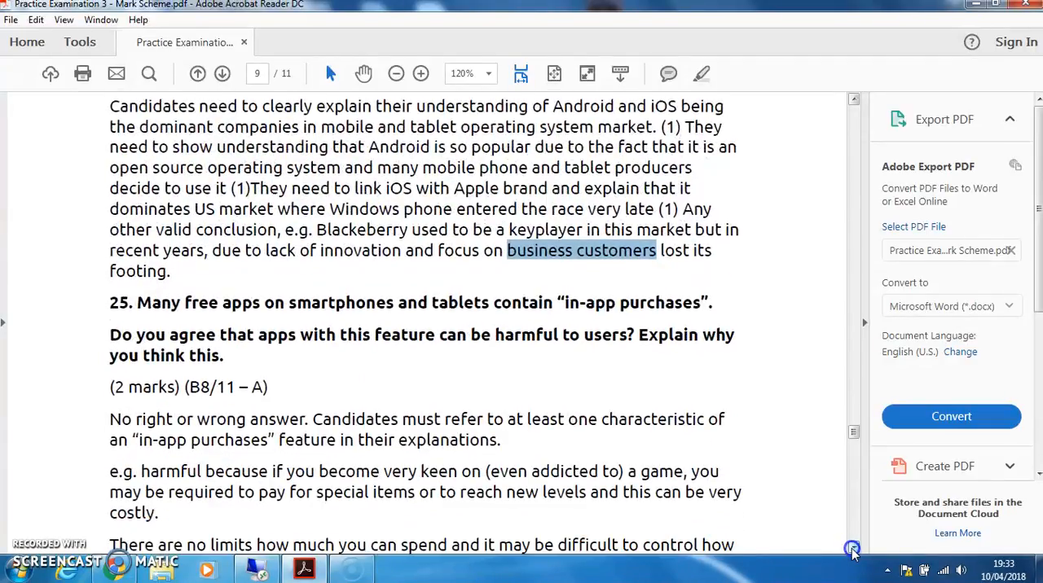
pyautogui.scroll(-3)
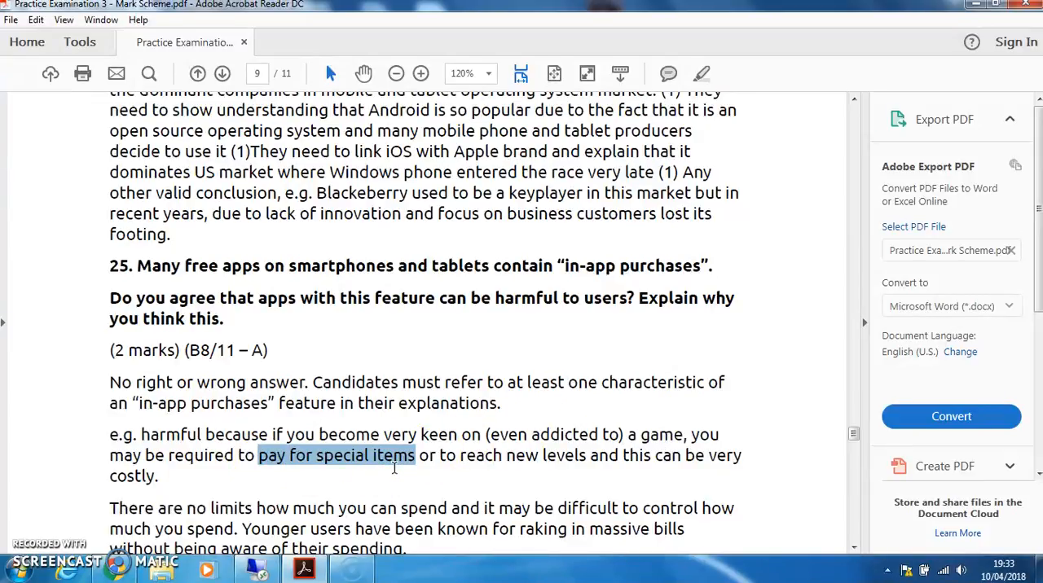
pyautogui.click(211, 477)
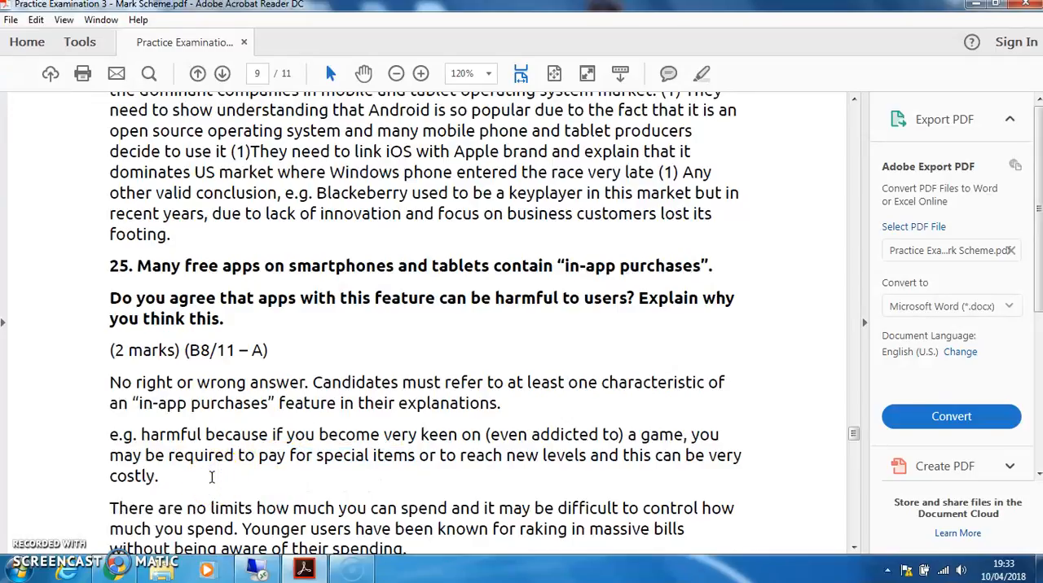
pyautogui.moveTo(693, 536)
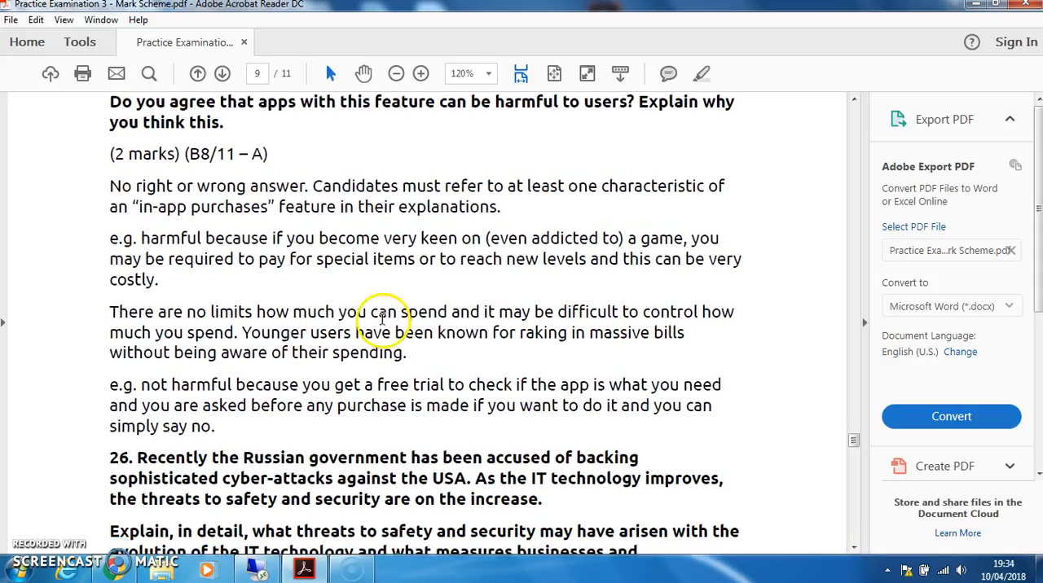
pyautogui.moveTo(117, 222)
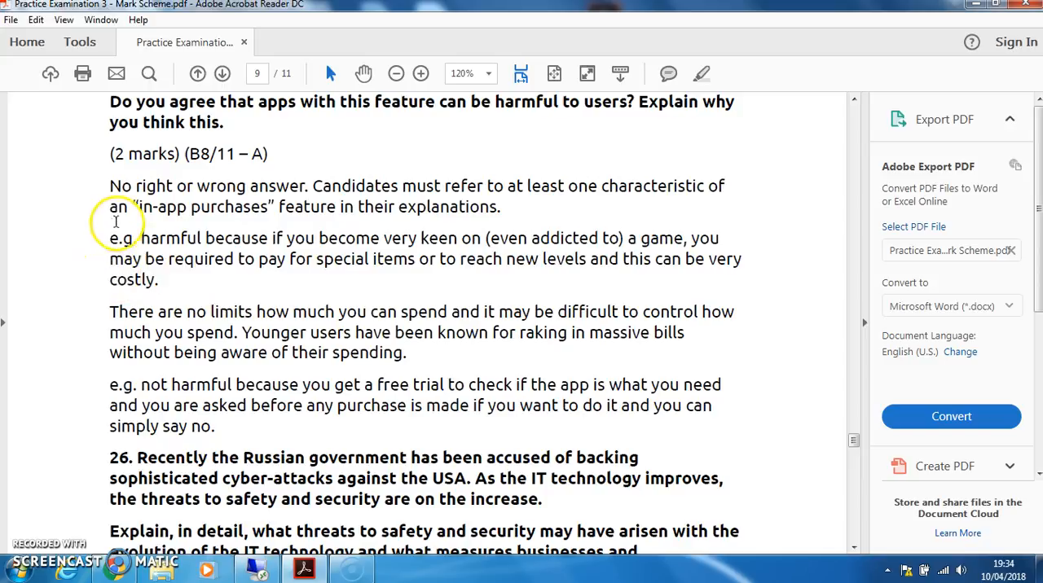
pyautogui.moveTo(110, 238); pyautogui.dragTo(408, 352)
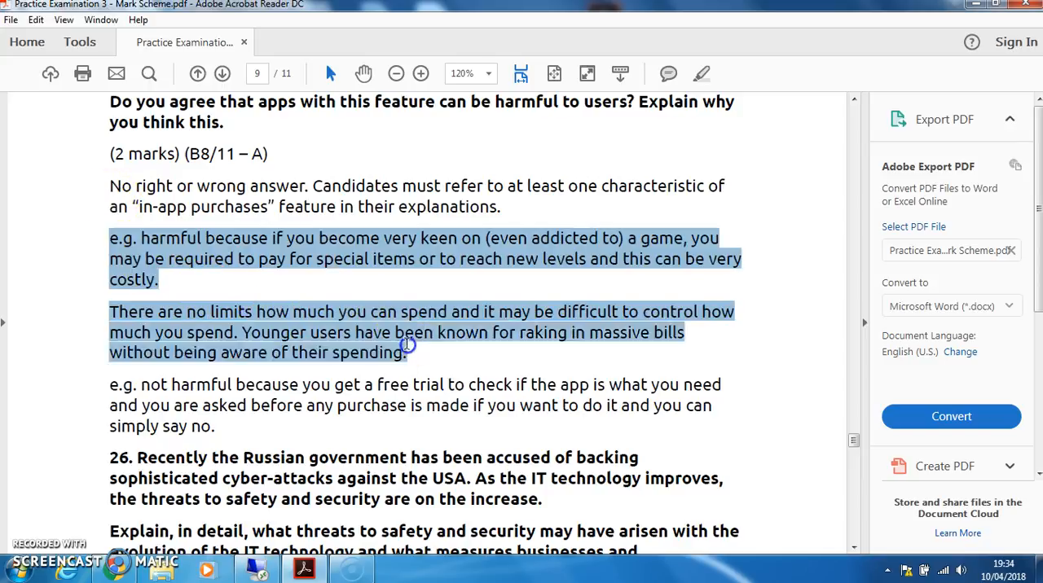
pyautogui.moveTo(411, 357)
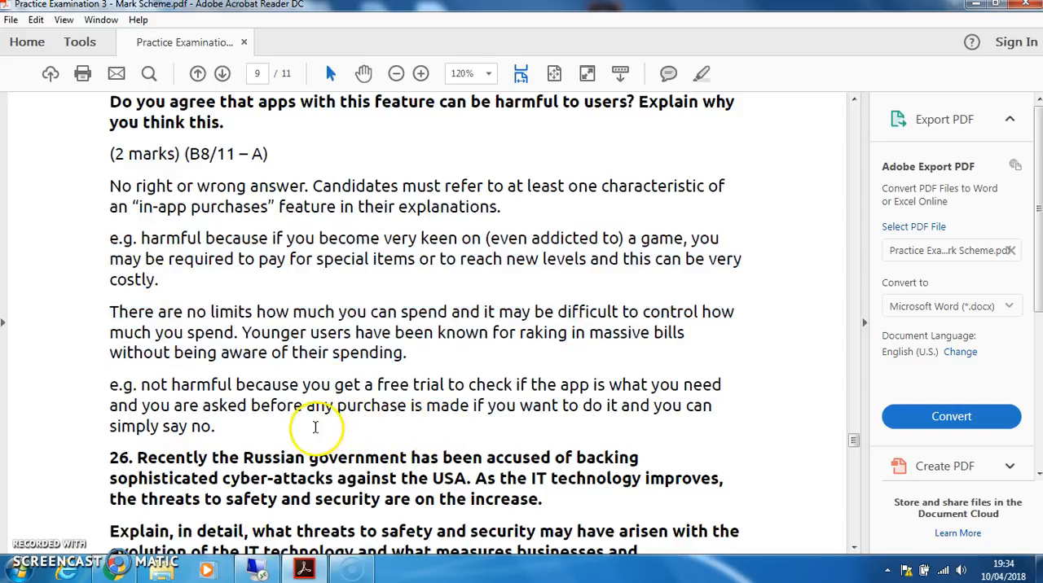
pyautogui.moveTo(446, 455)
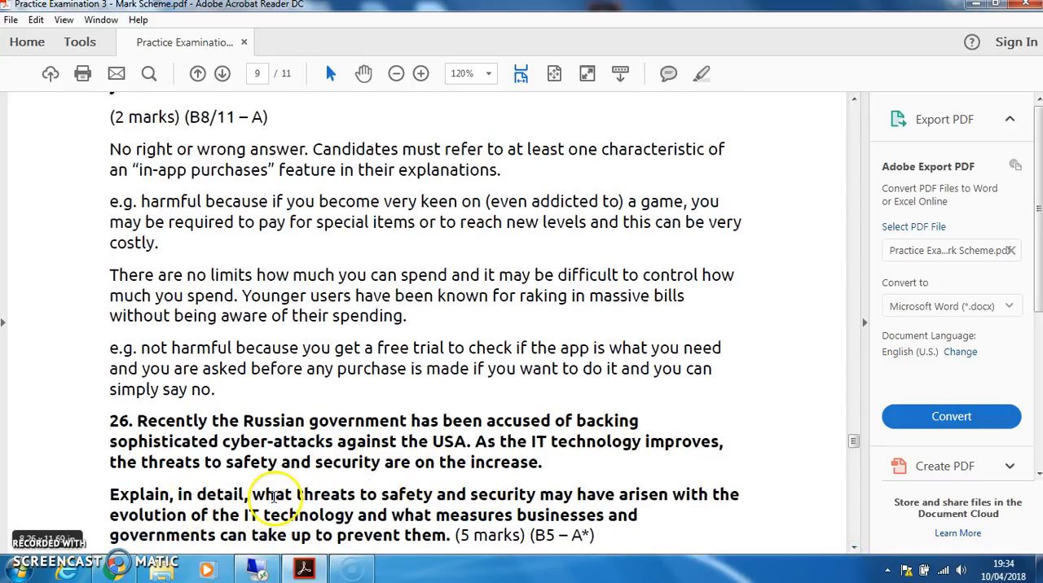
pyautogui.moveTo(495, 514)
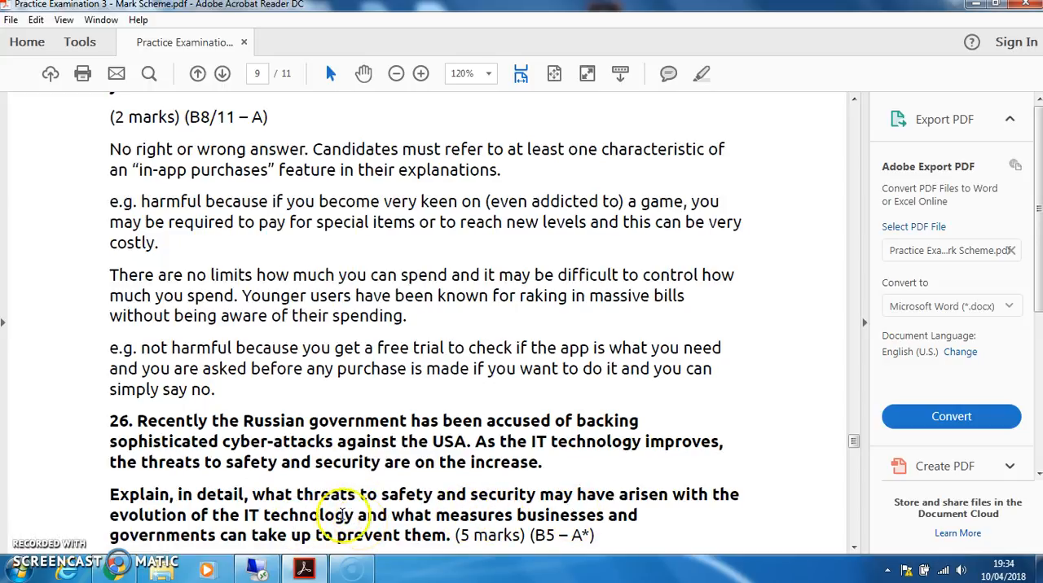
pyautogui.moveTo(750, 550)
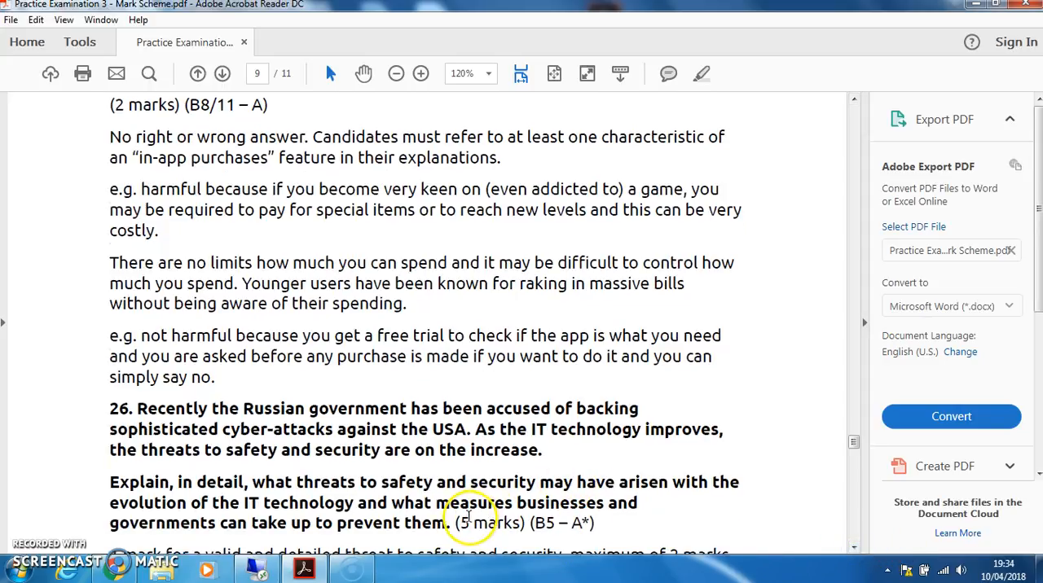
# Select '5 marks' in question 26 and restart the selection on the malware and phishing bullet.
pyautogui.doubleClick(488, 523)
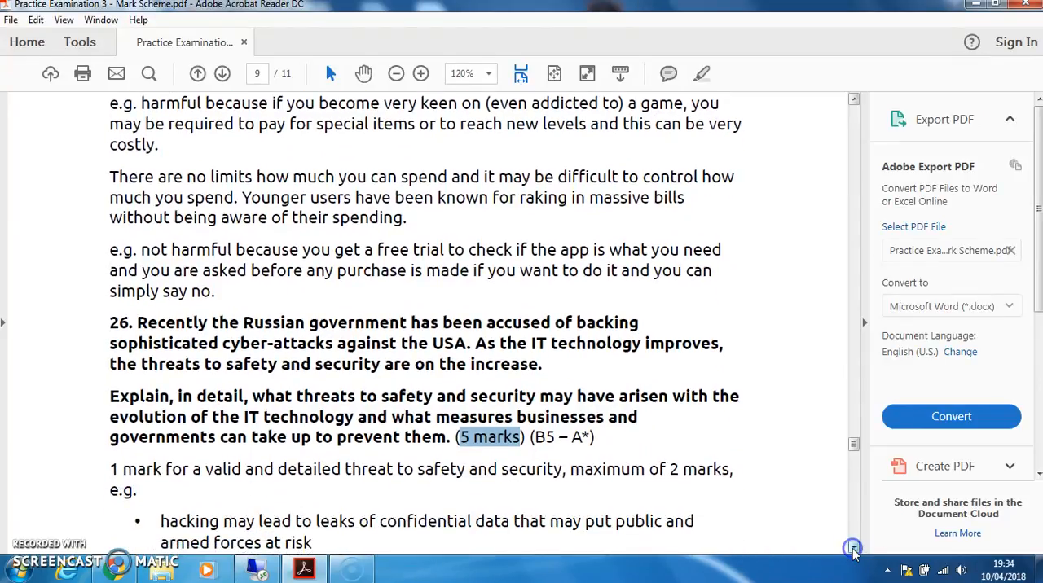
pyautogui.scroll(-3)
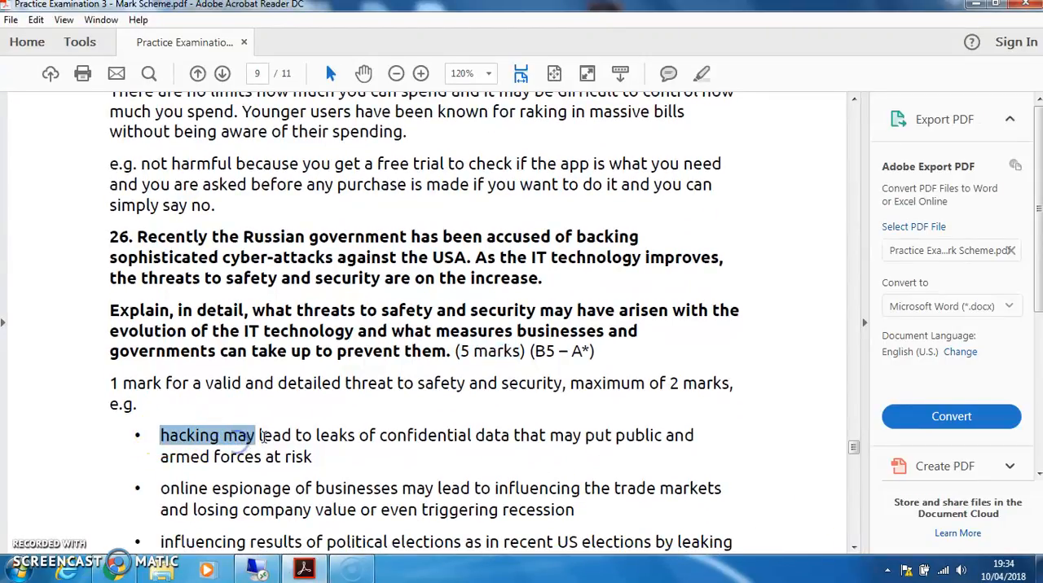
pyautogui.moveTo(546, 442)
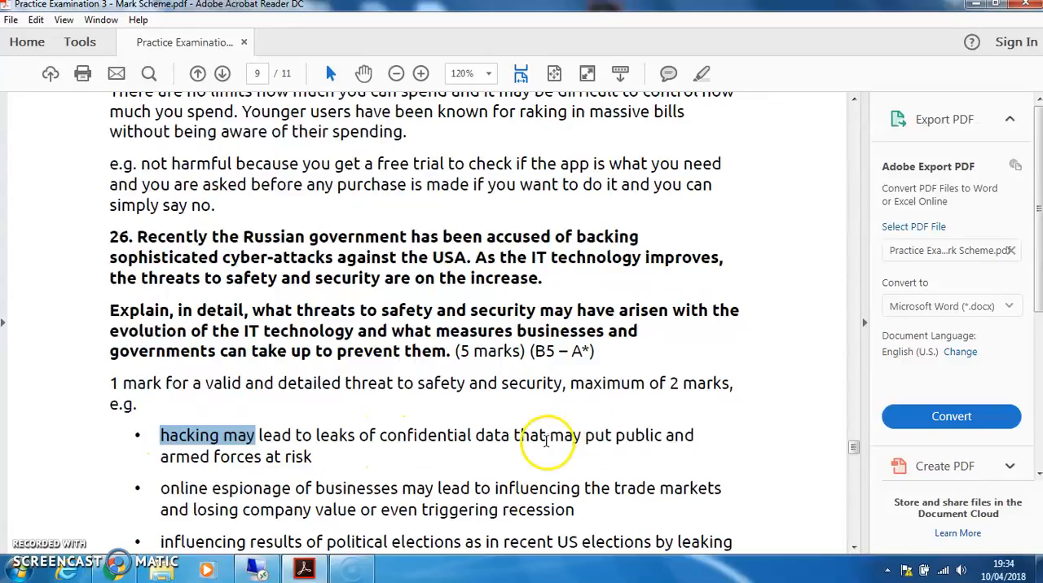
pyautogui.moveTo(889, 495)
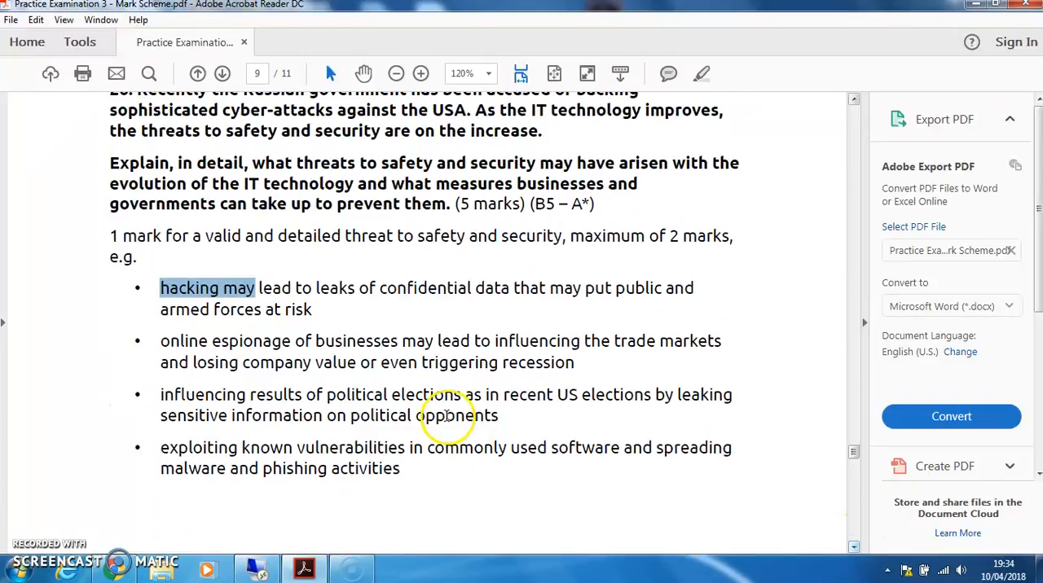
pyautogui.moveTo(330, 395)
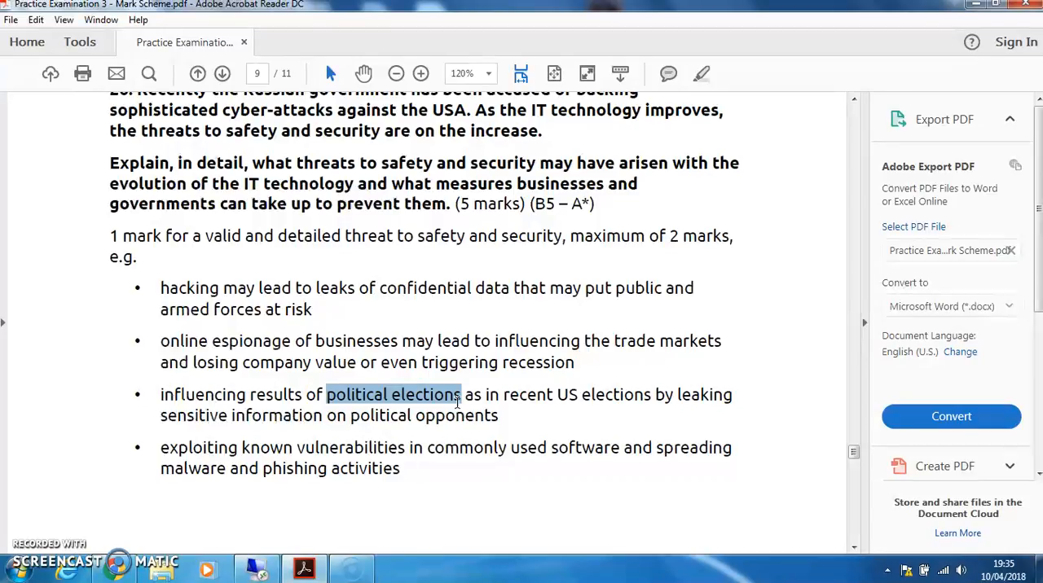
pyautogui.moveTo(668, 440)
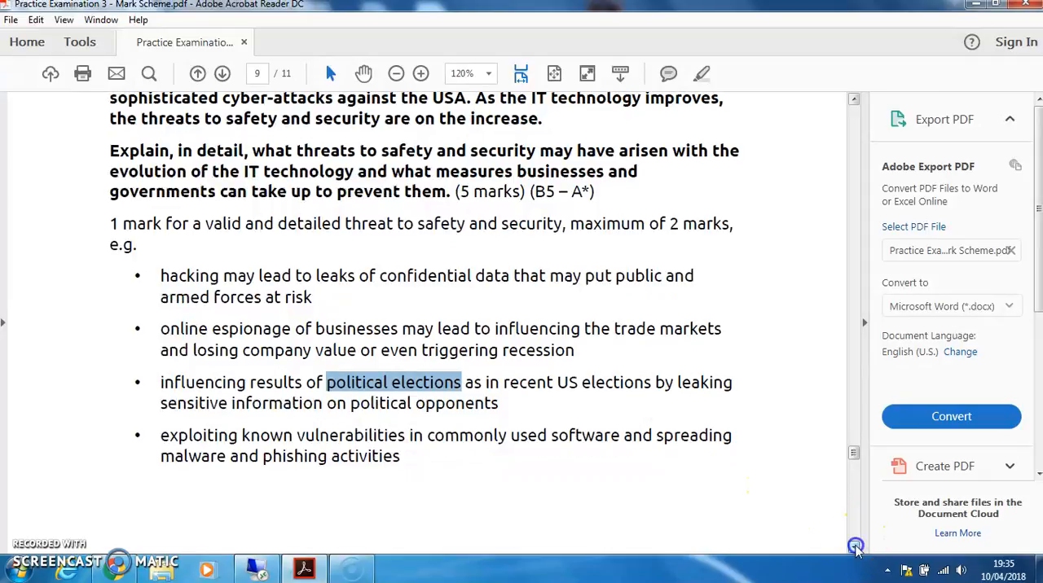
pyautogui.scroll(-3)
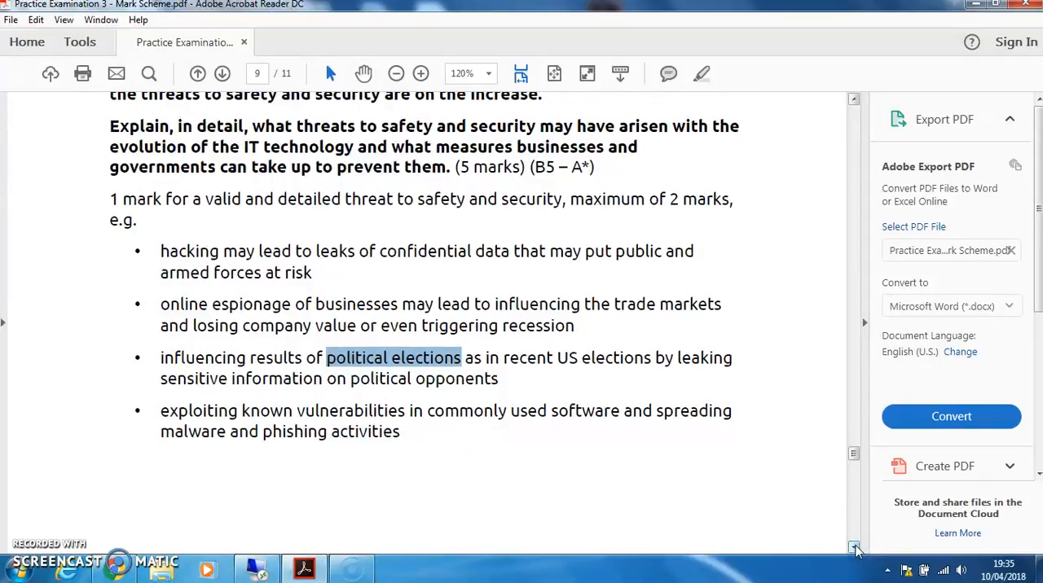
pyautogui.moveTo(420, 418)
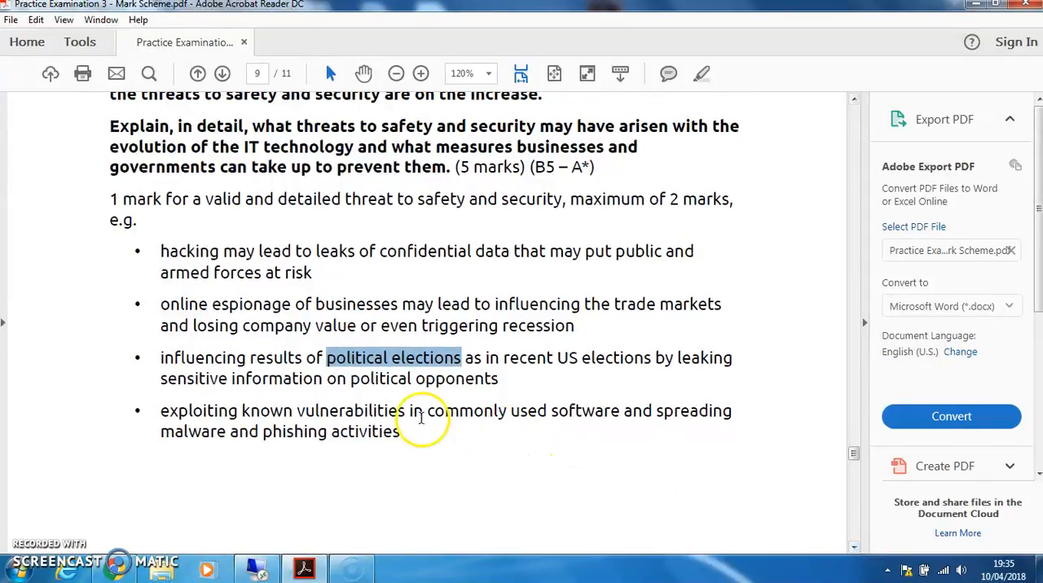
pyautogui.moveTo(171, 411)
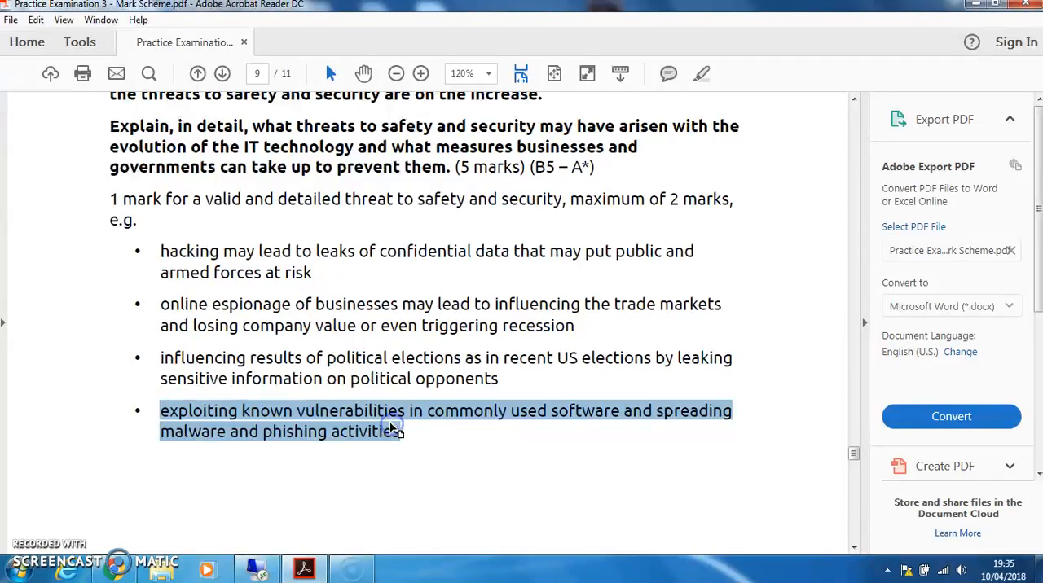
pyautogui.click(210, 443)
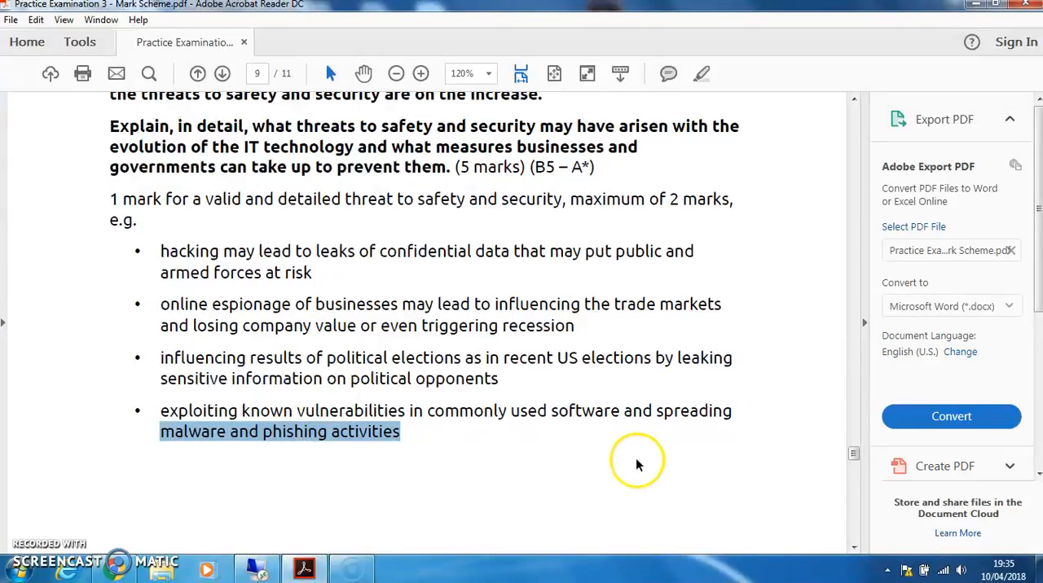
# Scroll to question 26's security-measure examples and select two words in one bullet.
pyautogui.scroll(-3)
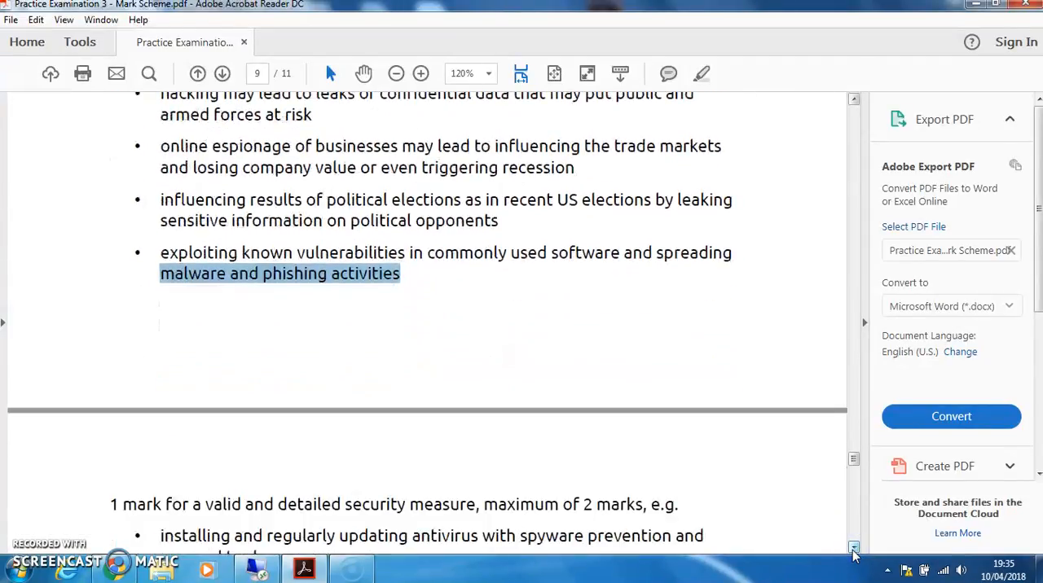
pyautogui.scroll(-3)
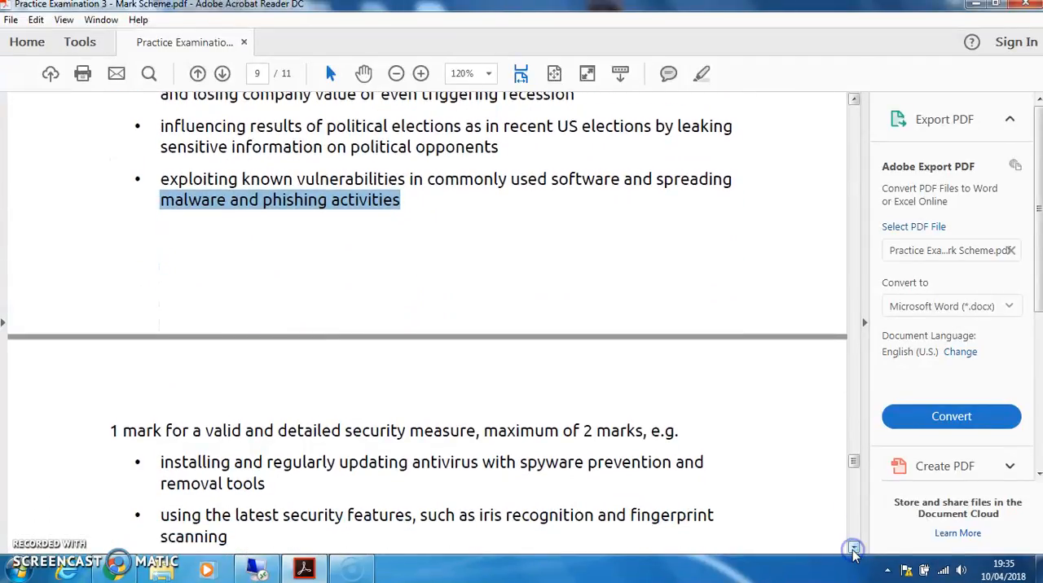
pyautogui.scroll(-3)
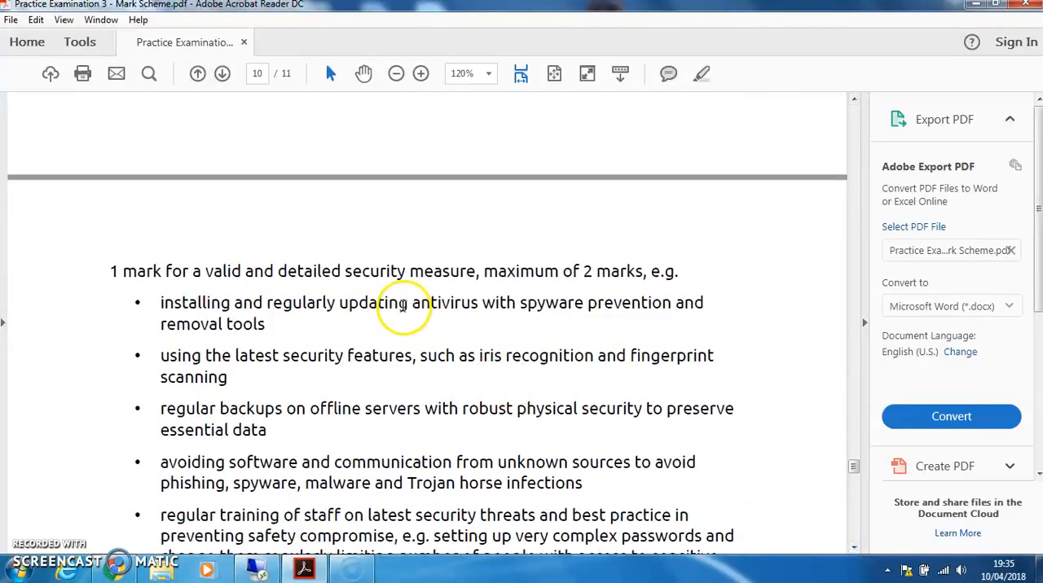
pyautogui.doubleClick(445, 302)
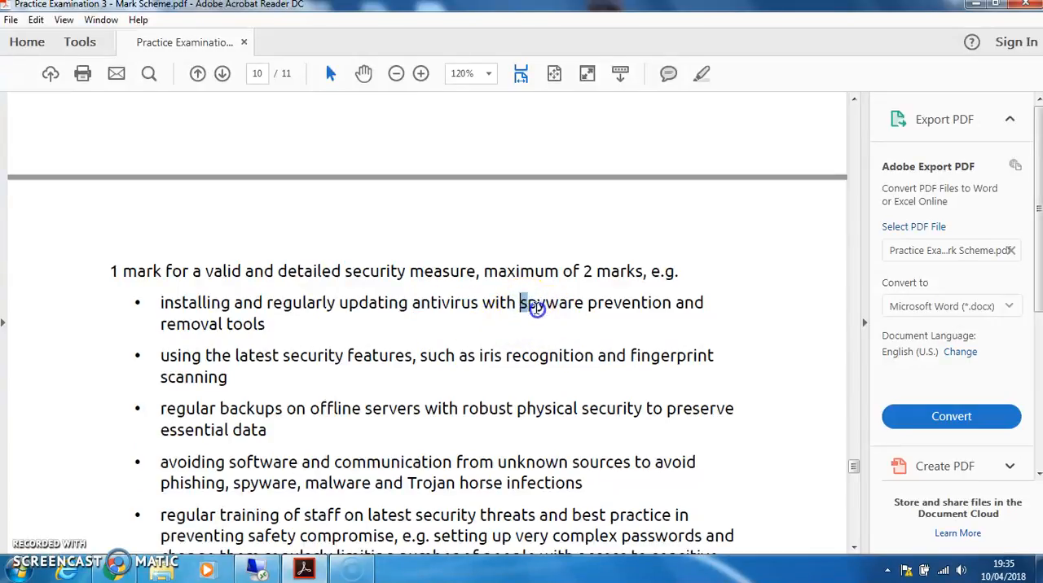
pyautogui.doubleClick(551, 303)
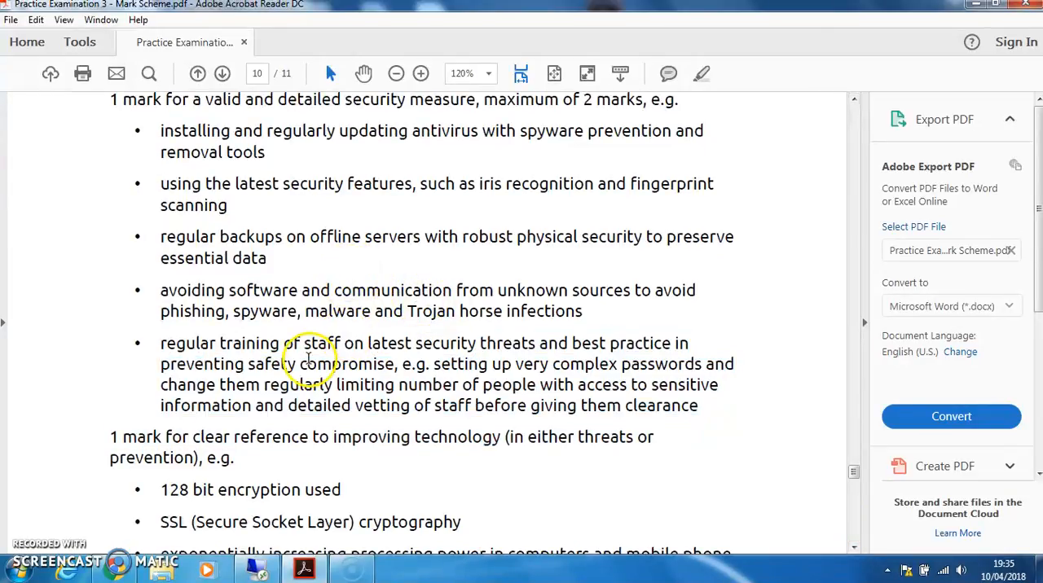
# Select 'regular training' in the staff training bullet and scroll down to question 27.
pyautogui.doubleClick(245, 343)
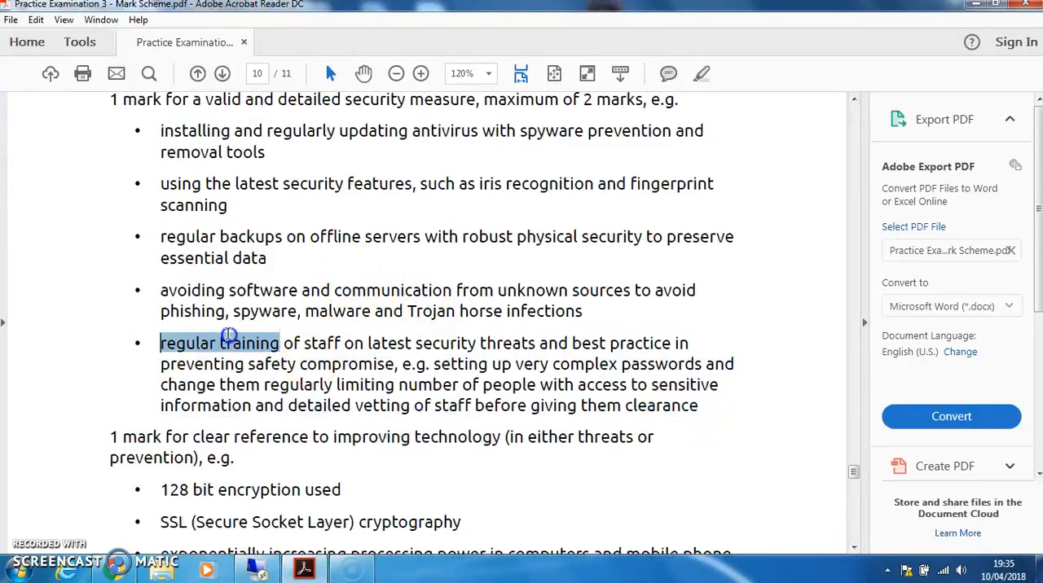
pyautogui.moveTo(228, 343); pyautogui.dragTo(530, 343)
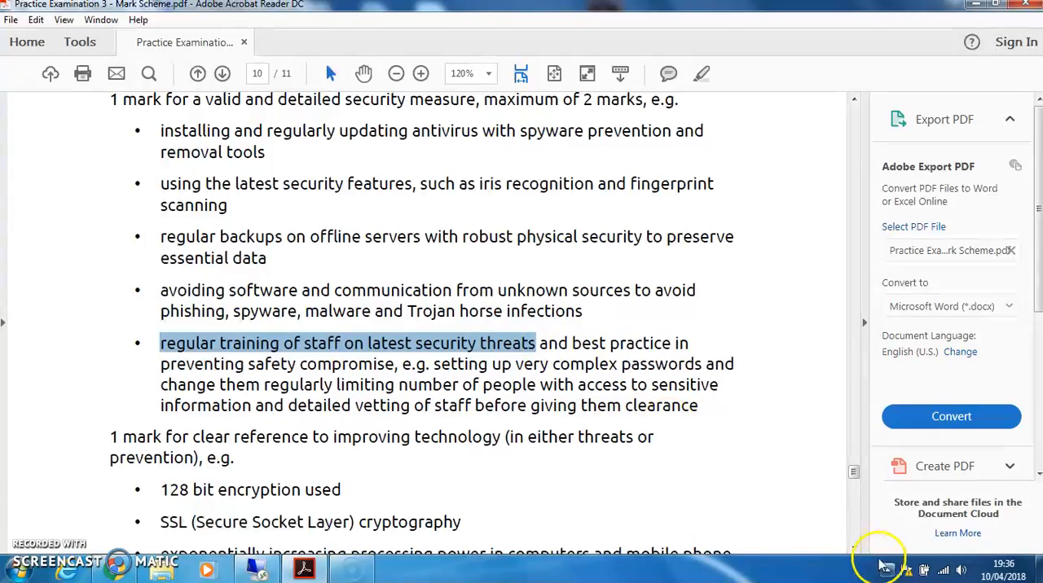
pyautogui.scroll(-3)
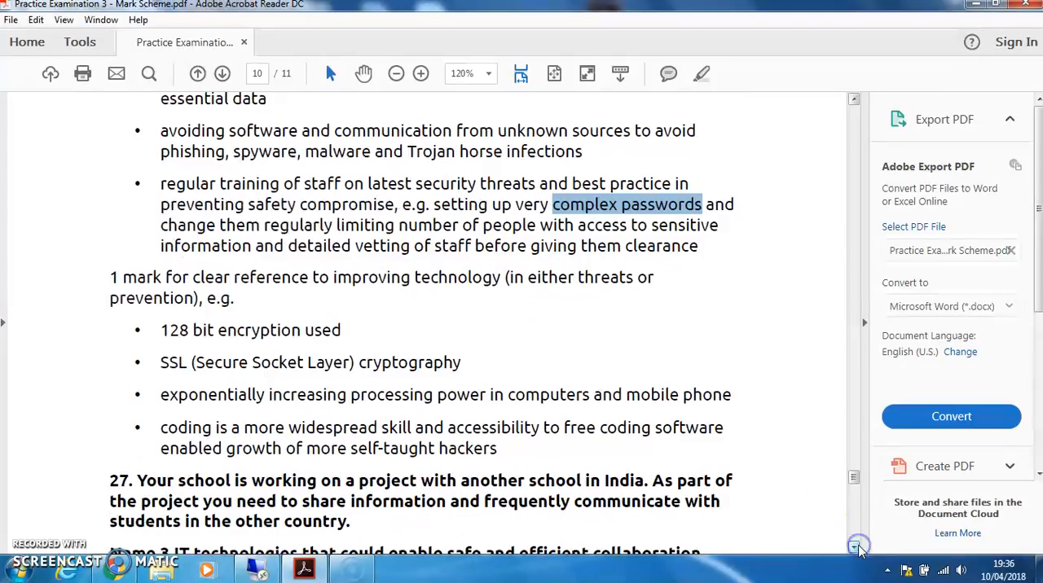
pyautogui.scroll(-3)
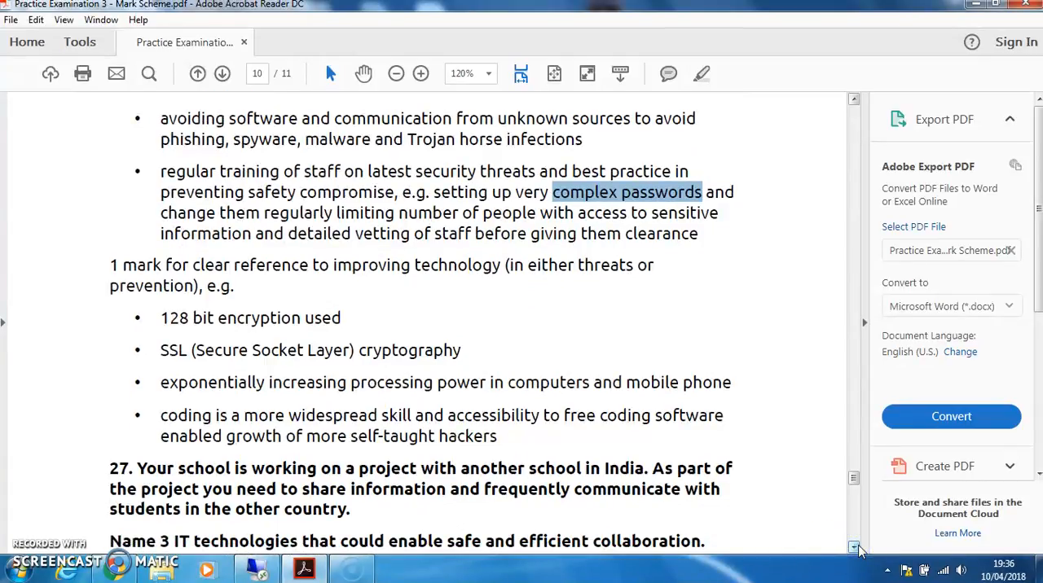
pyautogui.scroll(-3)
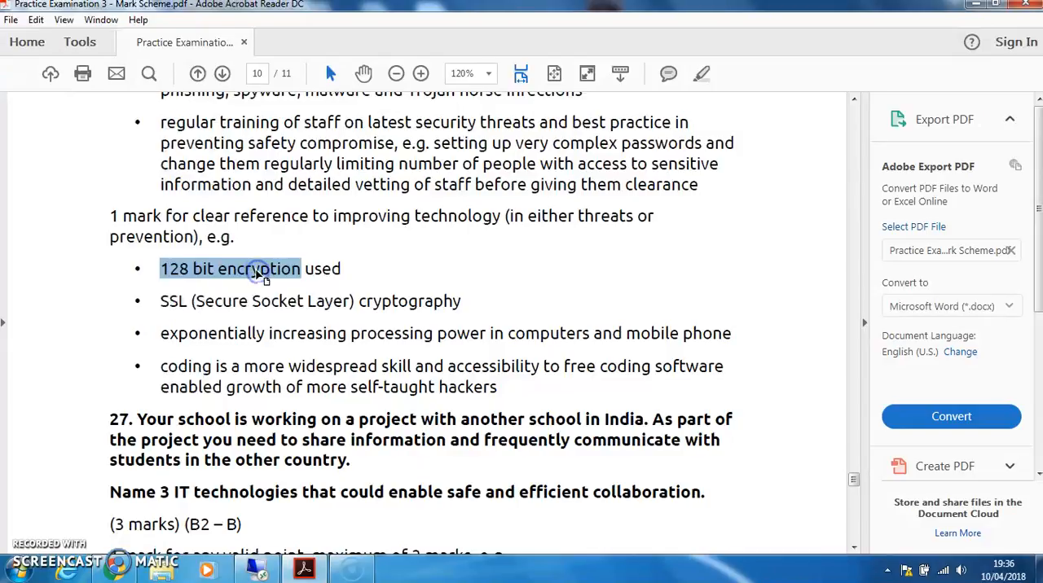
pyautogui.moveTo(261, 274)
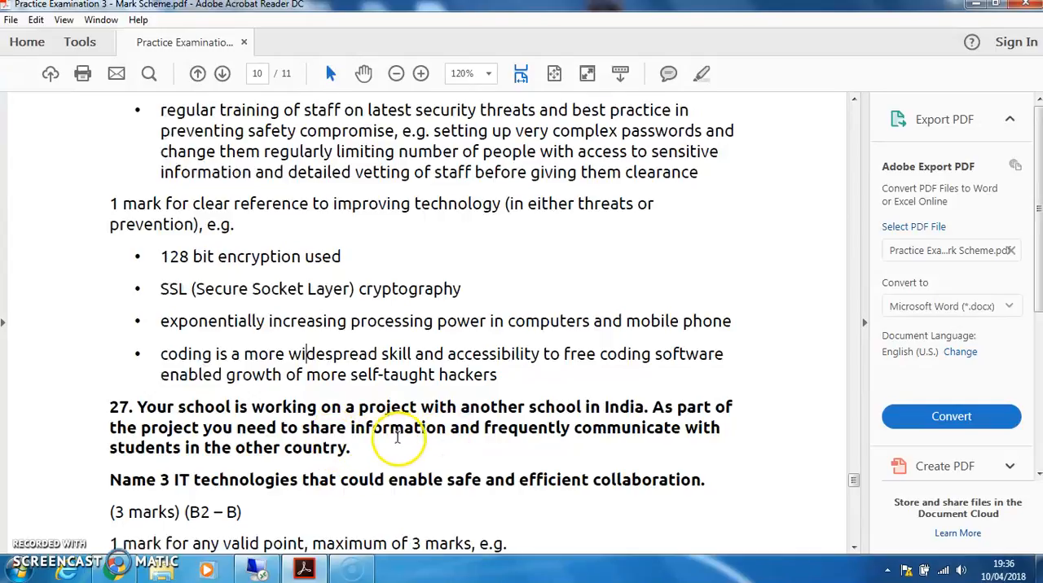
pyautogui.moveTo(305, 448)
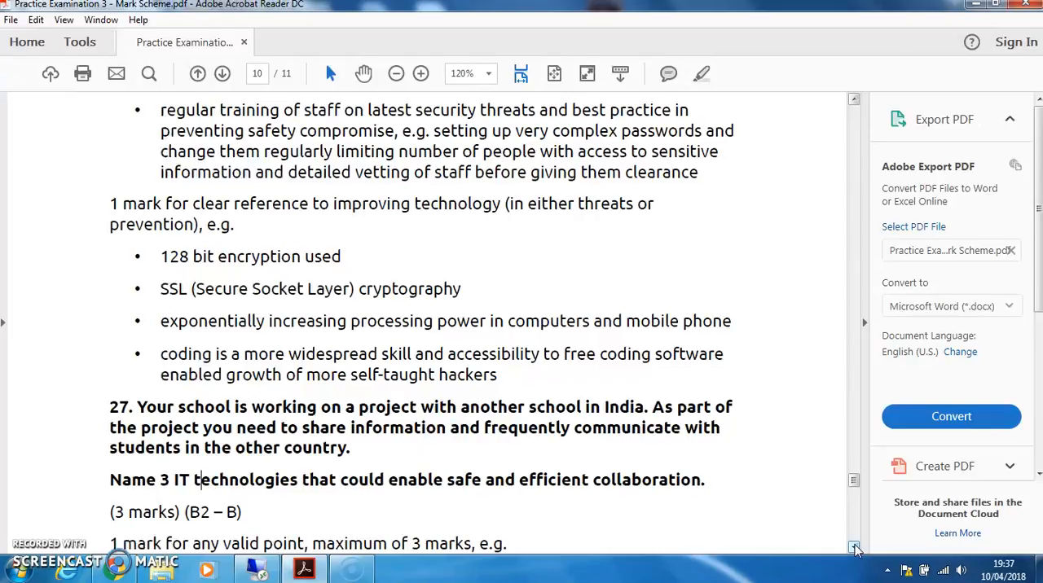
# Select 'cloud technology' and 'open source software' while scrolling through question 27's technology list.
pyautogui.scroll(-3)
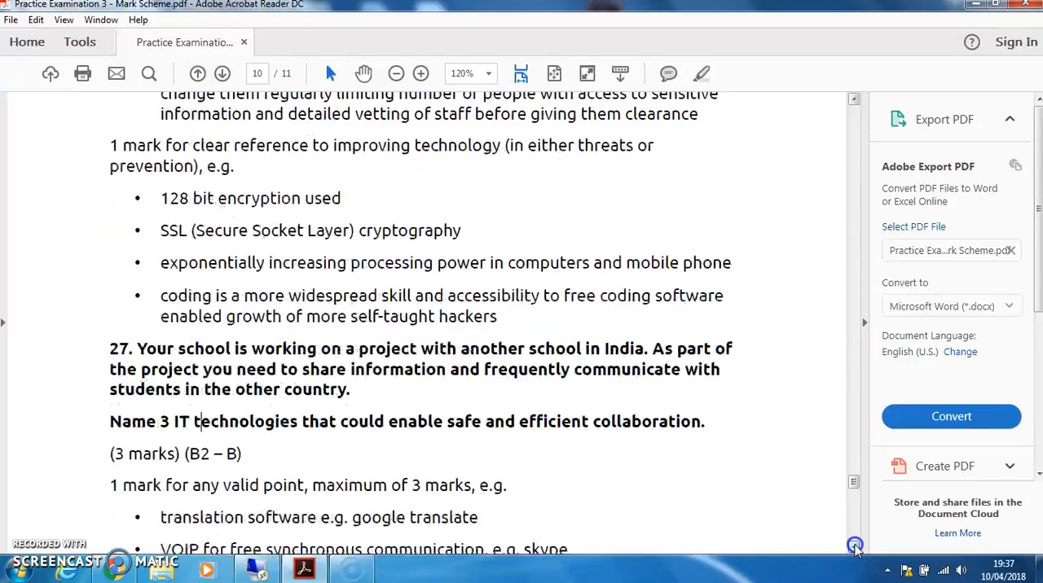
pyautogui.scroll(-3)
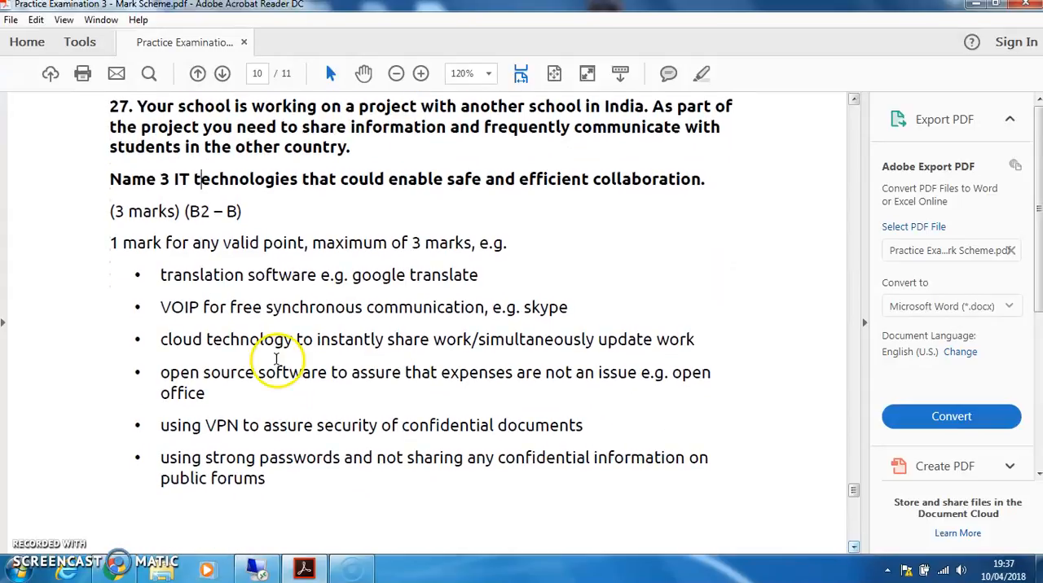
pyautogui.doubleClick(226, 339)
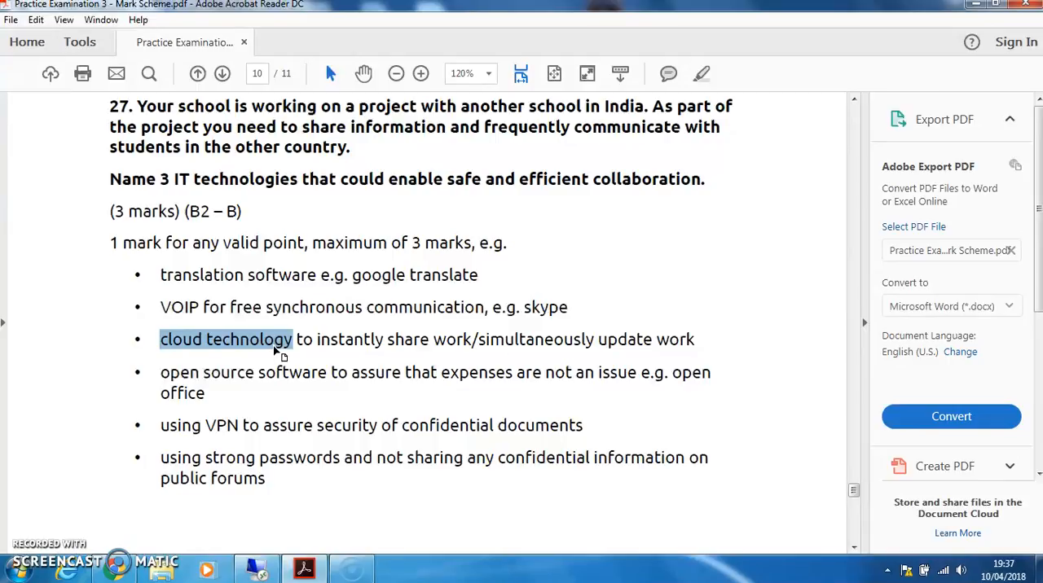
pyautogui.click(162, 372)
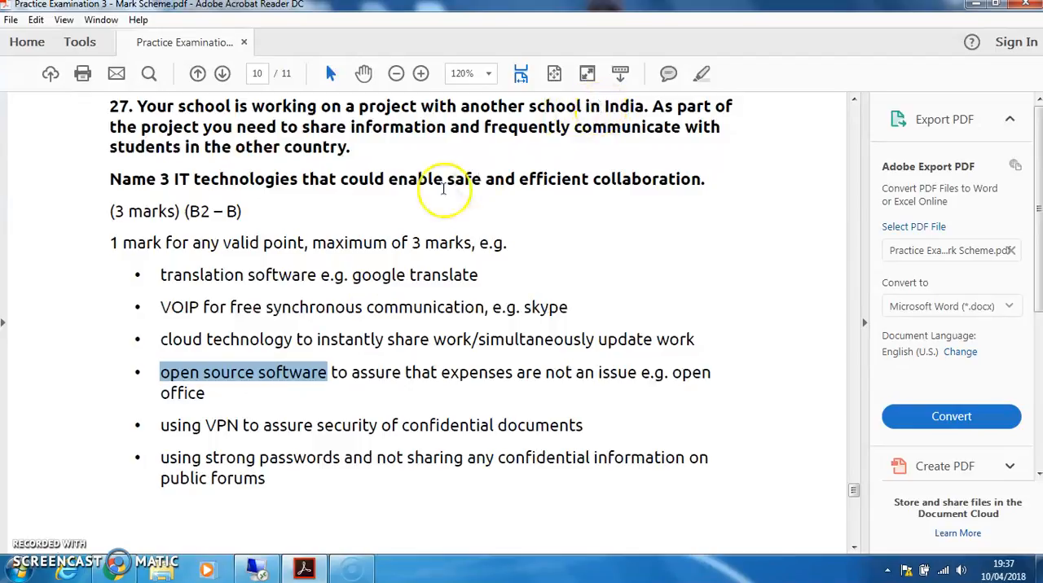
pyautogui.moveTo(421, 159)
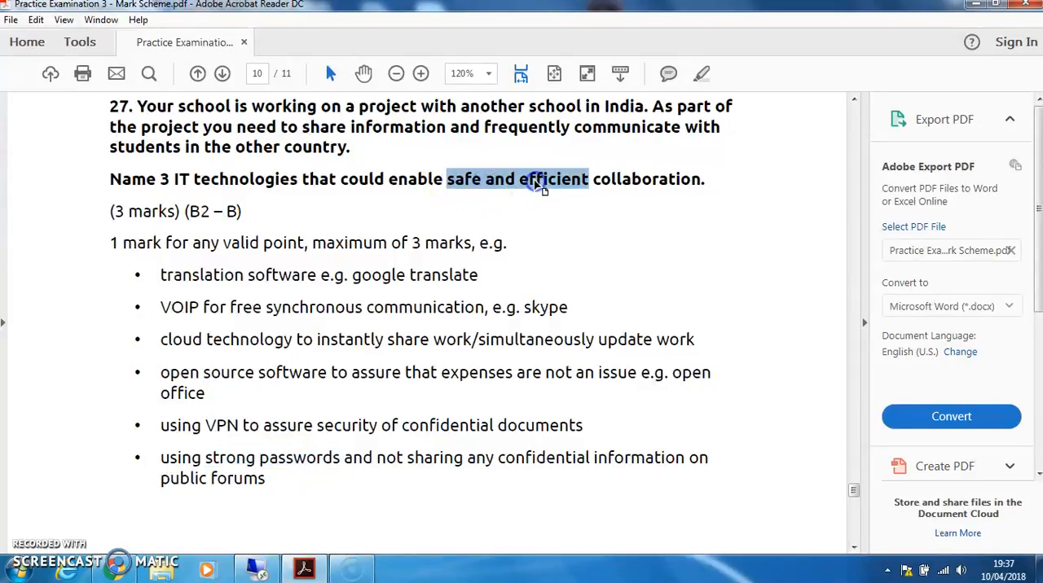
pyautogui.scroll(-3)
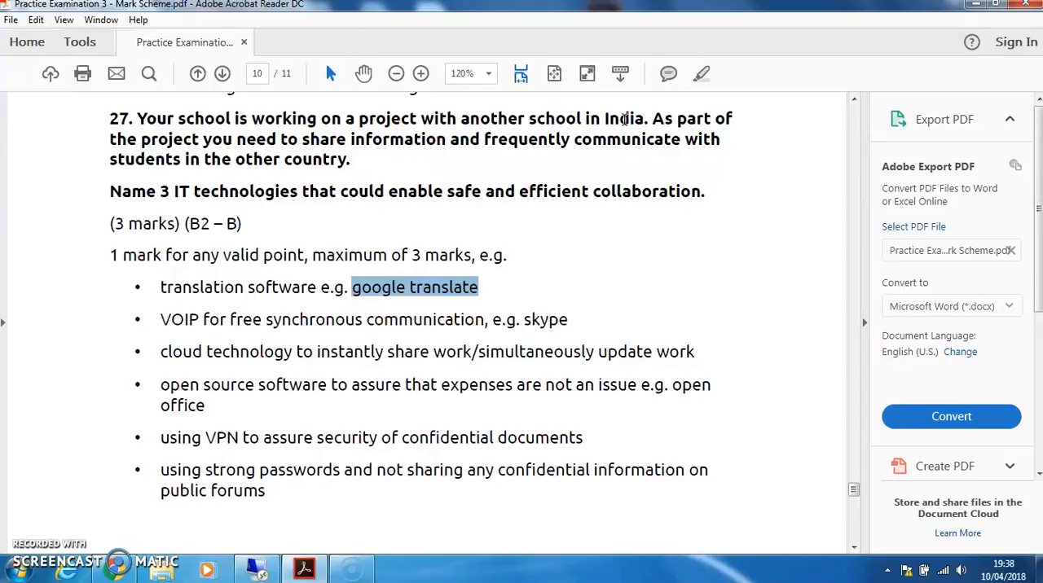
pyautogui.moveTo(696, 248)
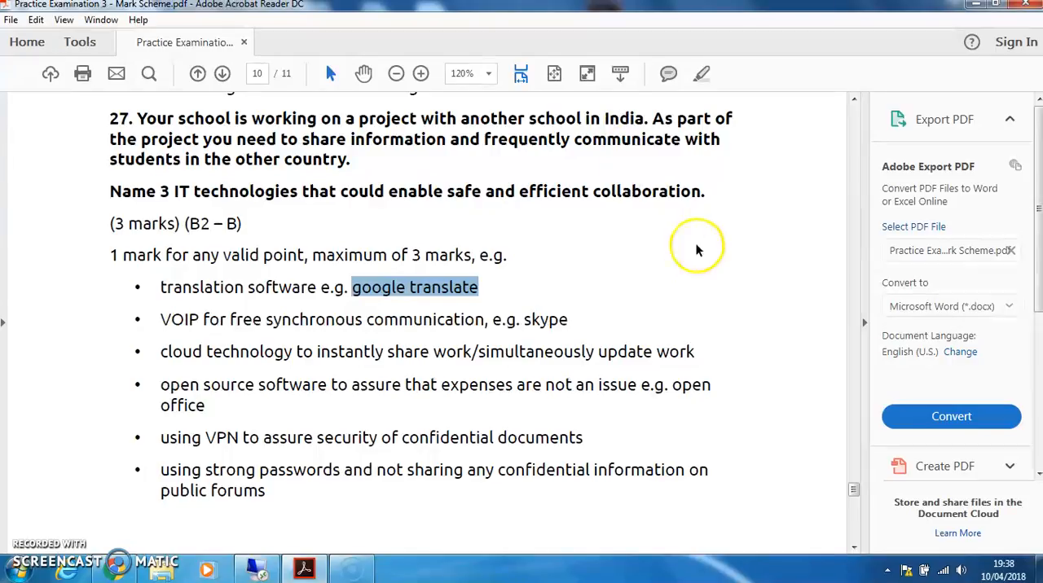
pyautogui.scroll(-3)
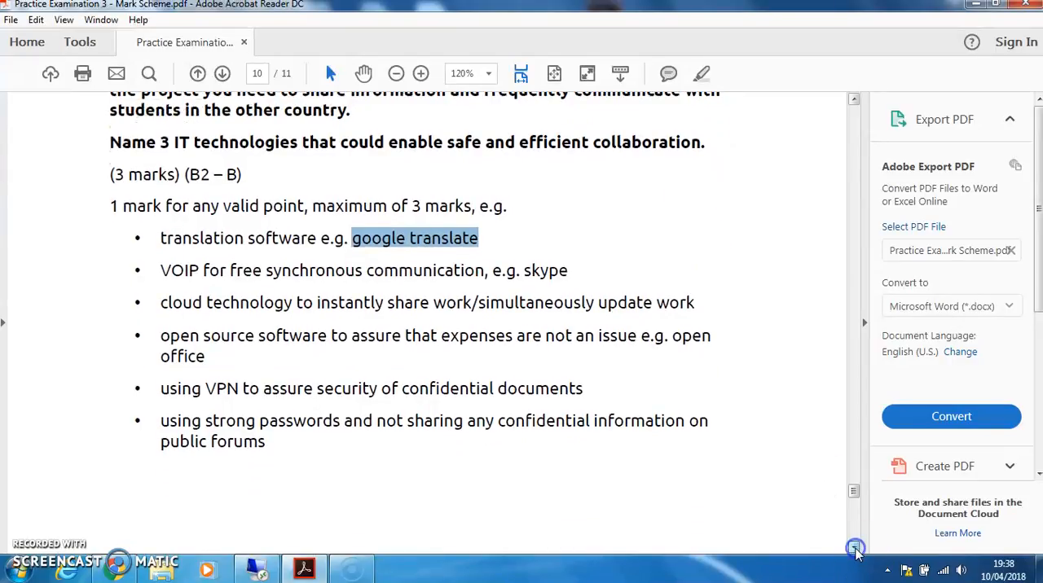
# Scroll to question 28 and select 'open source cloud based' and 'free, can be accessed'.
pyautogui.scroll(-3)
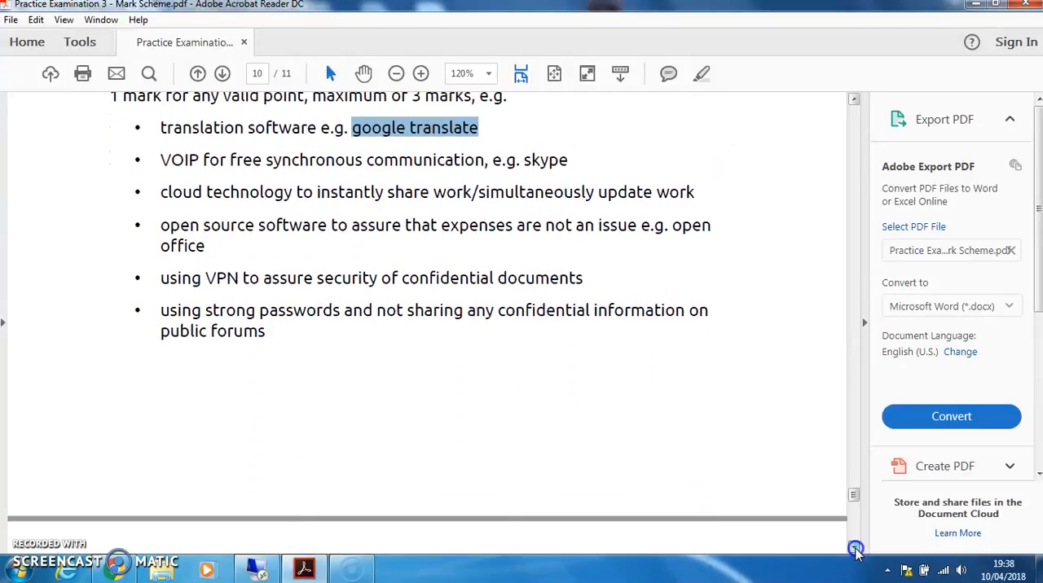
pyautogui.scroll(-3)
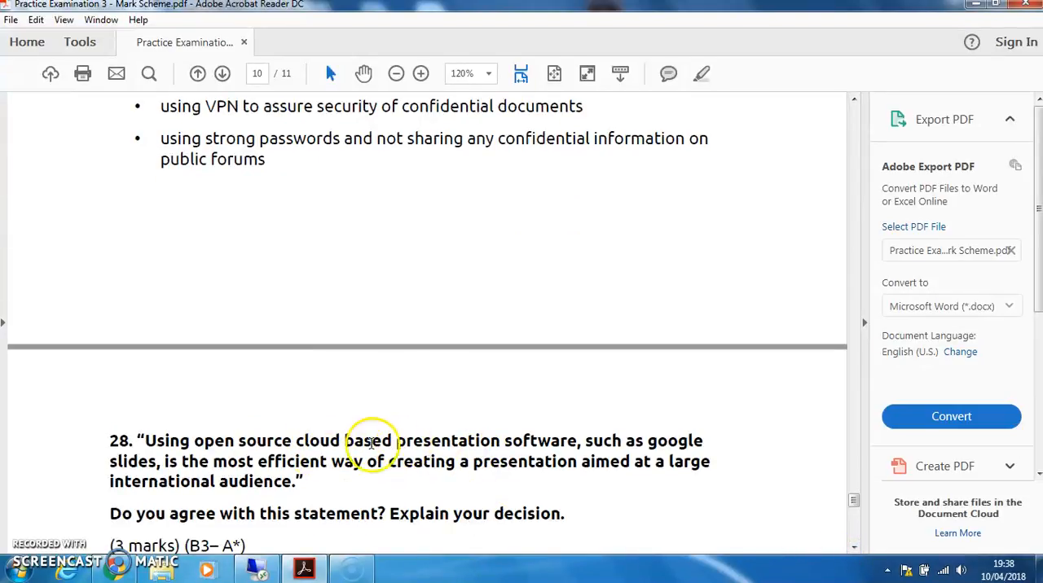
pyautogui.moveTo(512, 451)
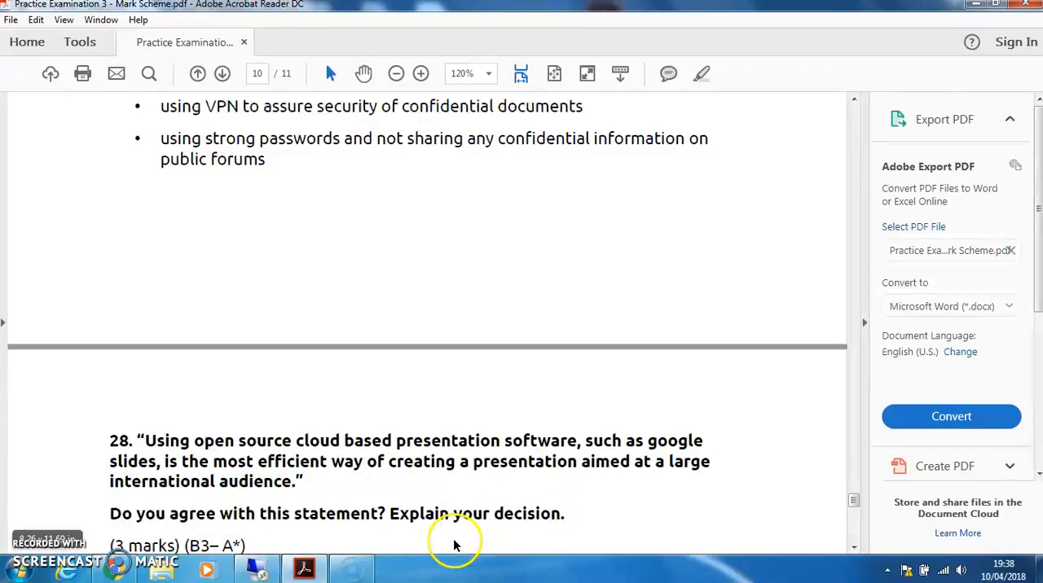
pyautogui.scroll(-3)
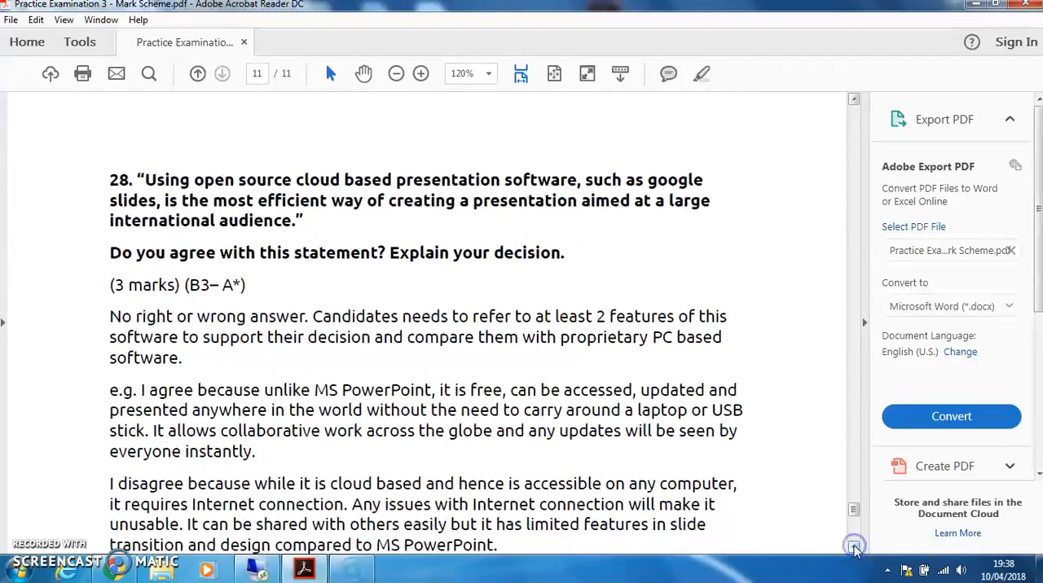
pyautogui.click(854, 544)
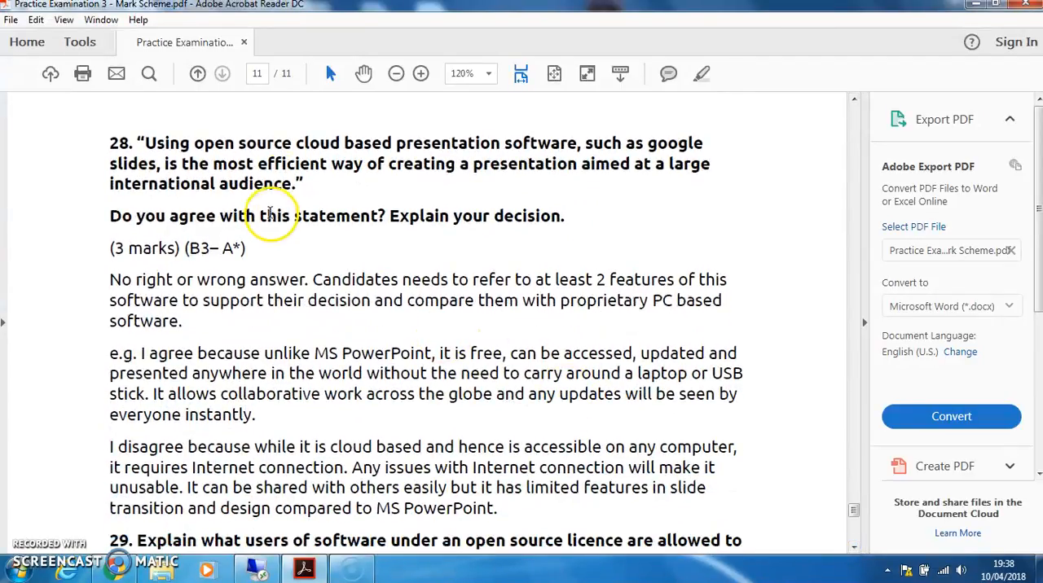
pyautogui.moveTo(194, 142); pyautogui.dragTo(391, 143)
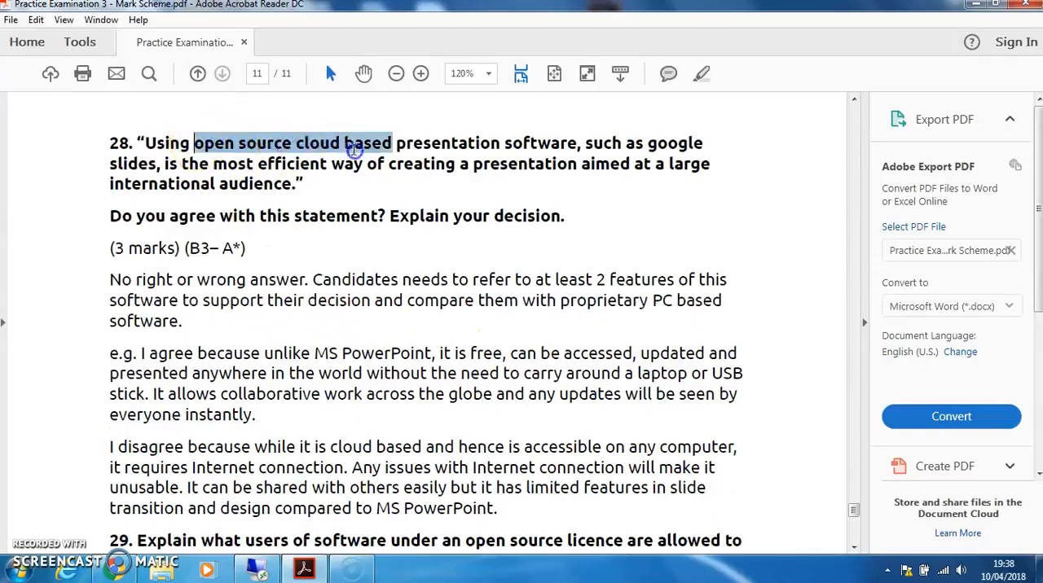
pyautogui.moveTo(454, 318)
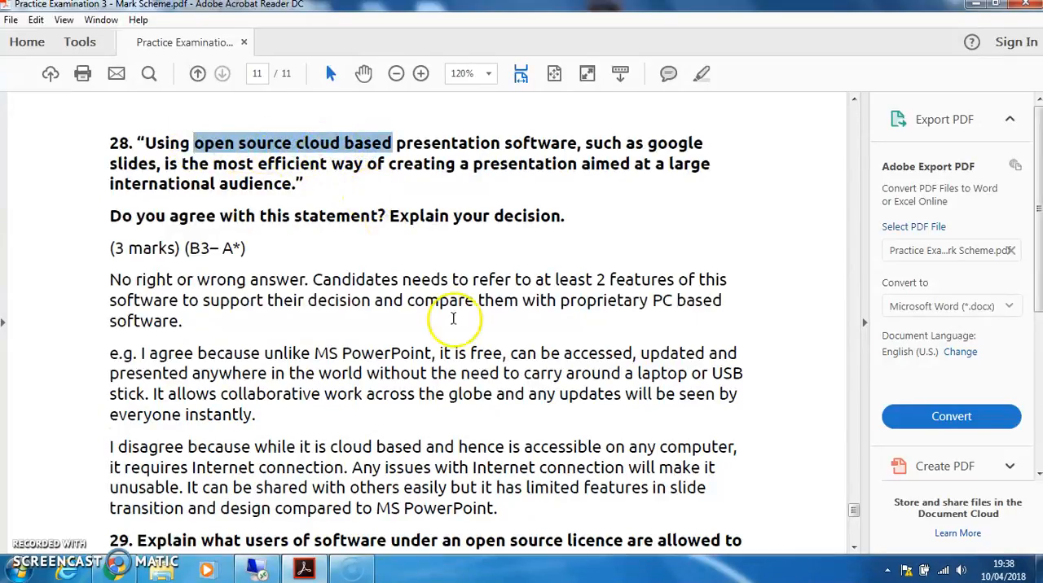
pyautogui.moveTo(470, 353); pyautogui.dragTo(636, 353)
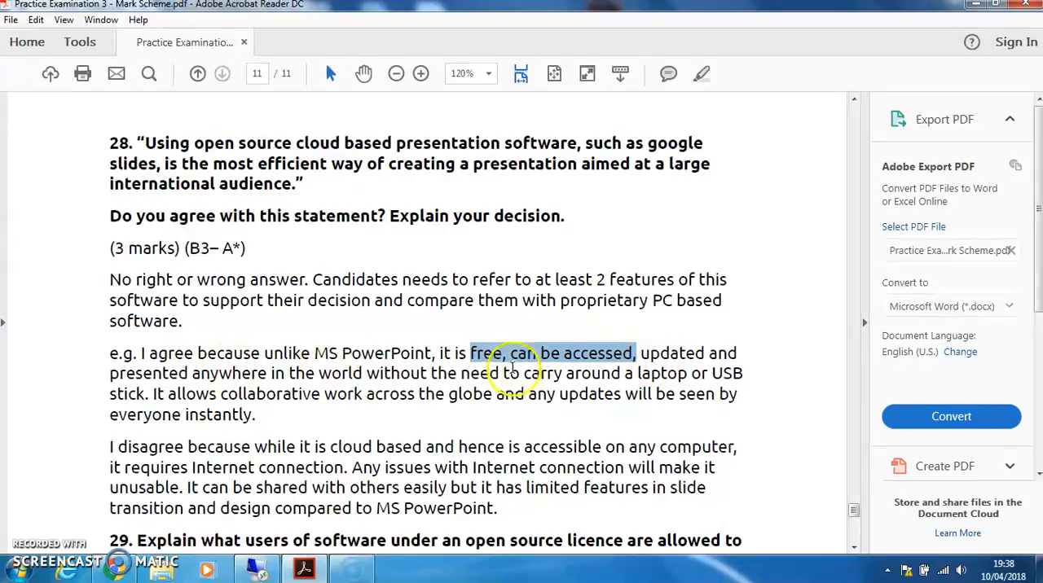
pyautogui.moveTo(554, 393)
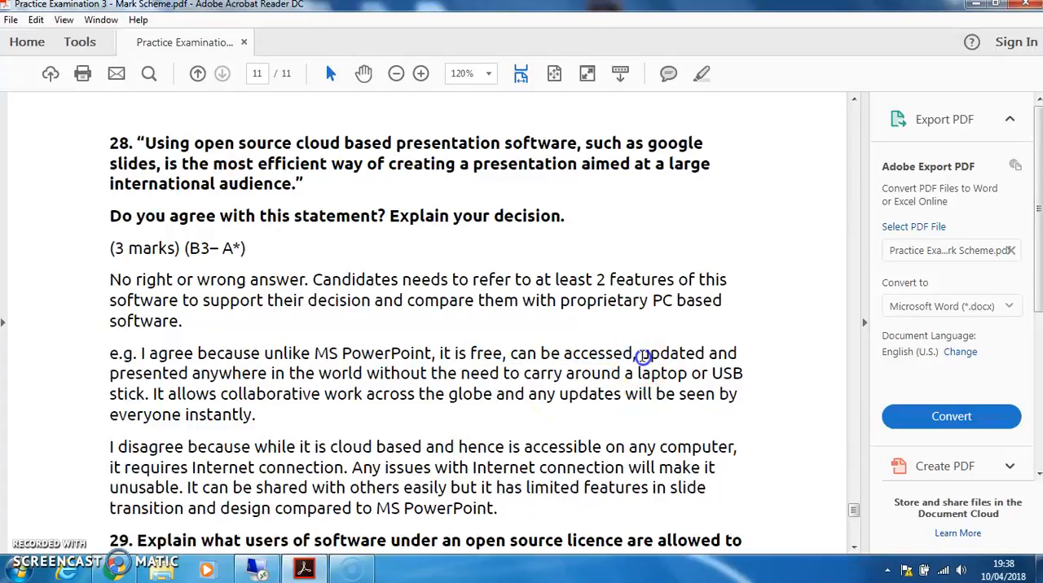
pyautogui.doubleClick(664, 353)
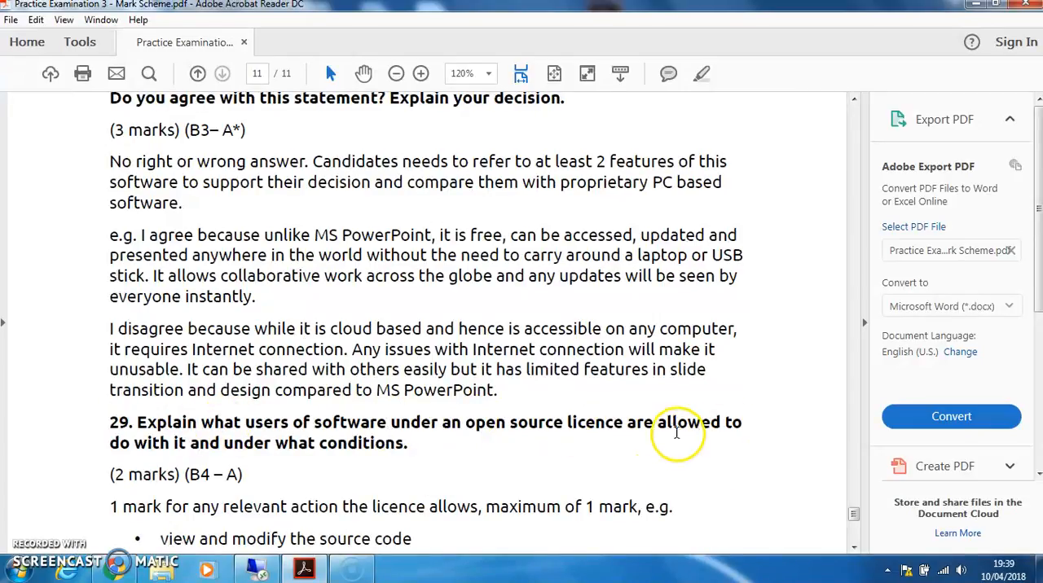
pyautogui.moveTo(429, 437)
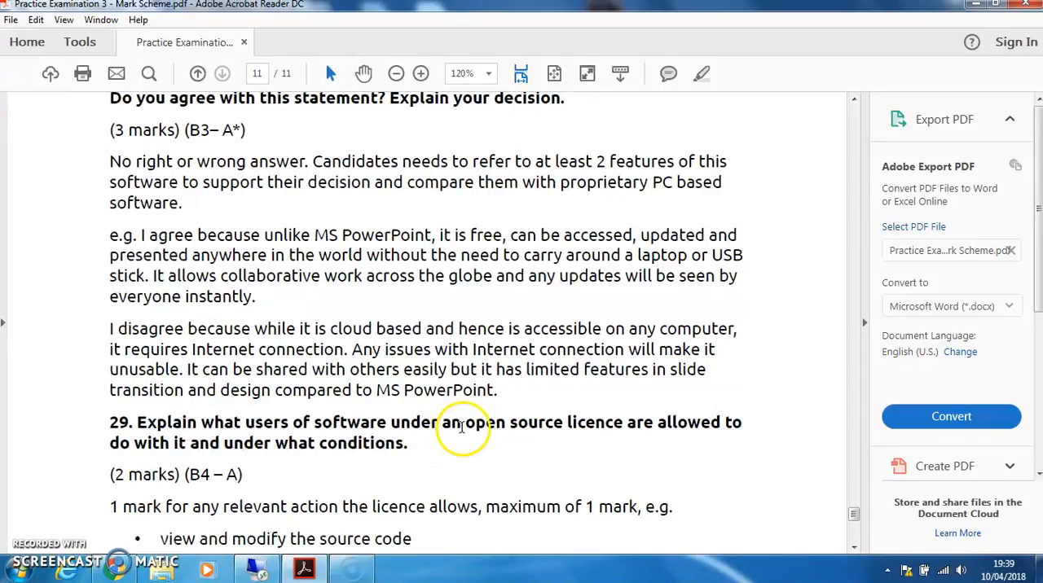
# Scroll to question 29's licence conditions and select key phrases, including 'users of software under'.
pyautogui.moveTo(465, 422); pyautogui.dragTo(622, 422)
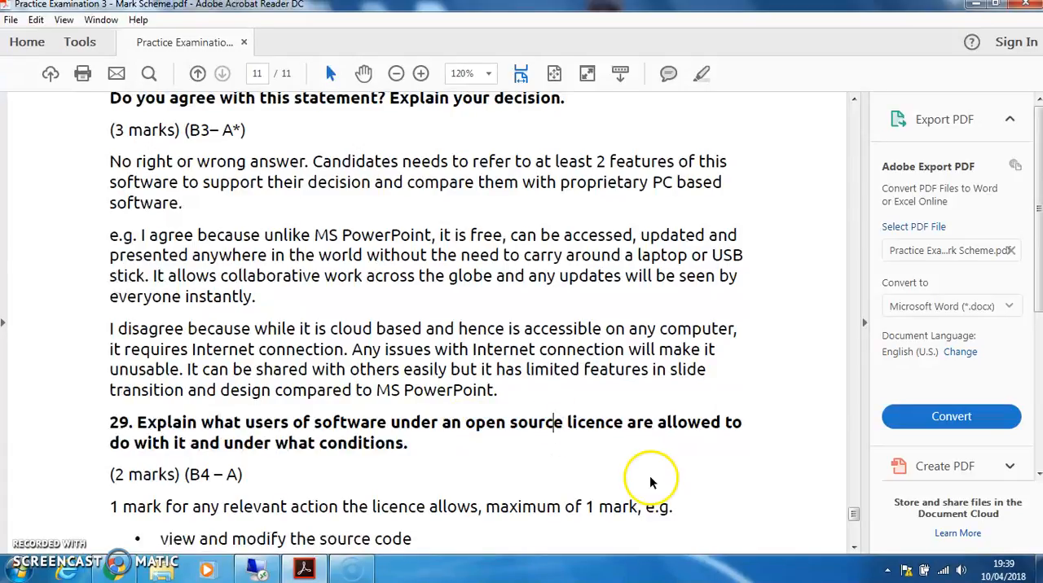
pyautogui.scroll(-3)
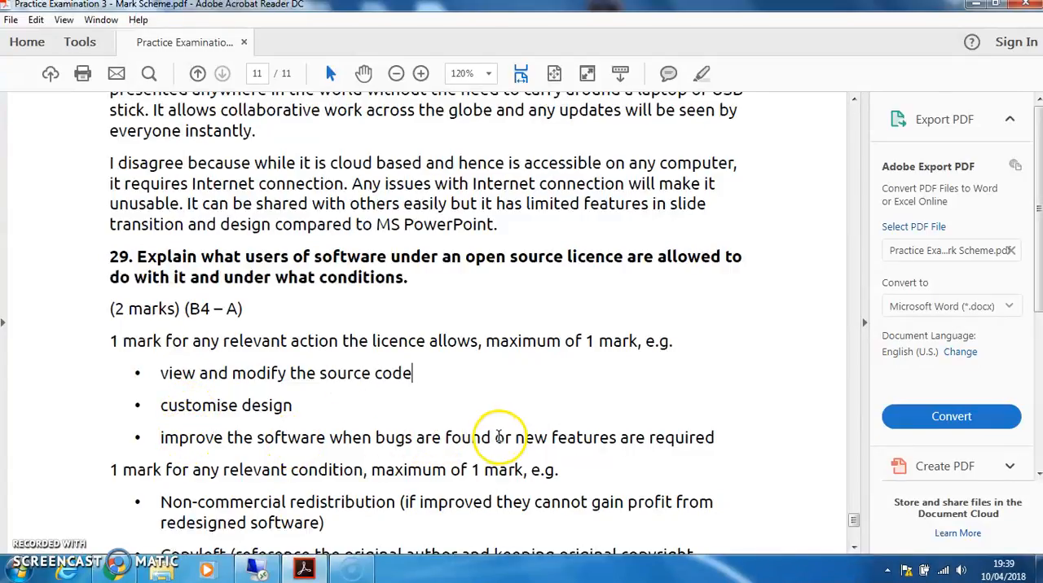
pyautogui.doubleClick(394, 437)
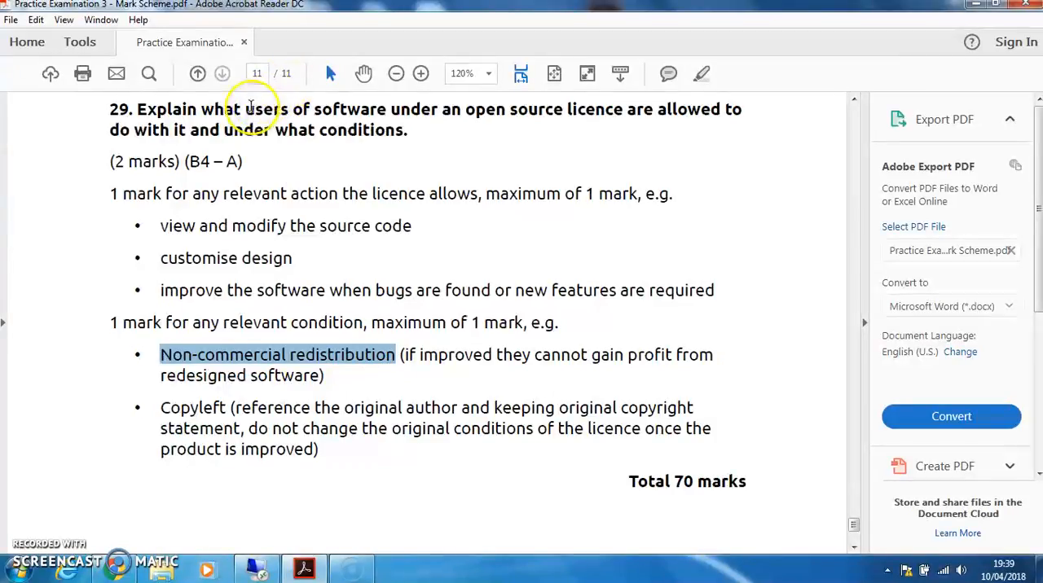
pyautogui.moveTo(244, 109); pyautogui.dragTo(437, 108)
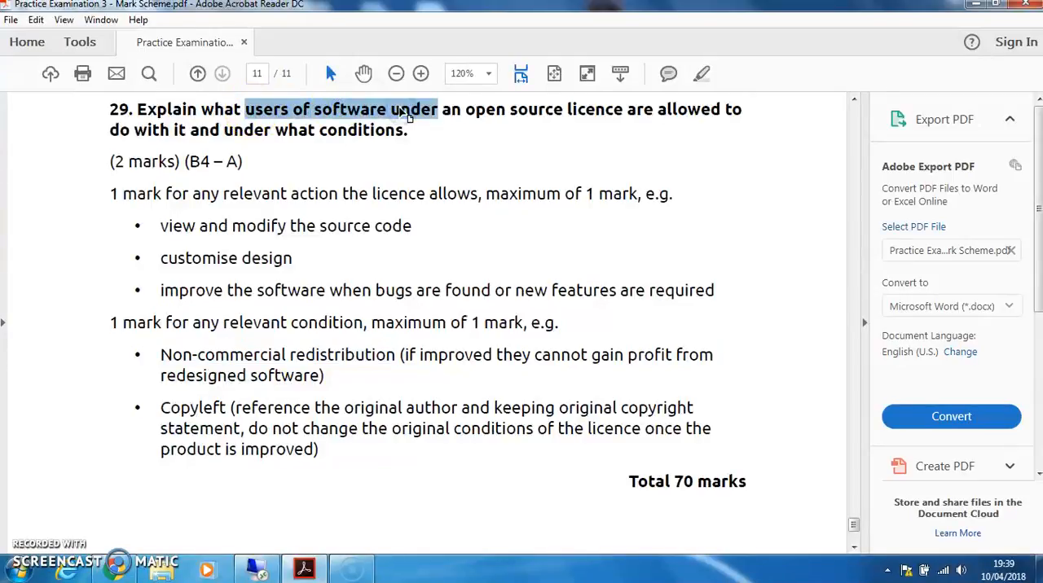